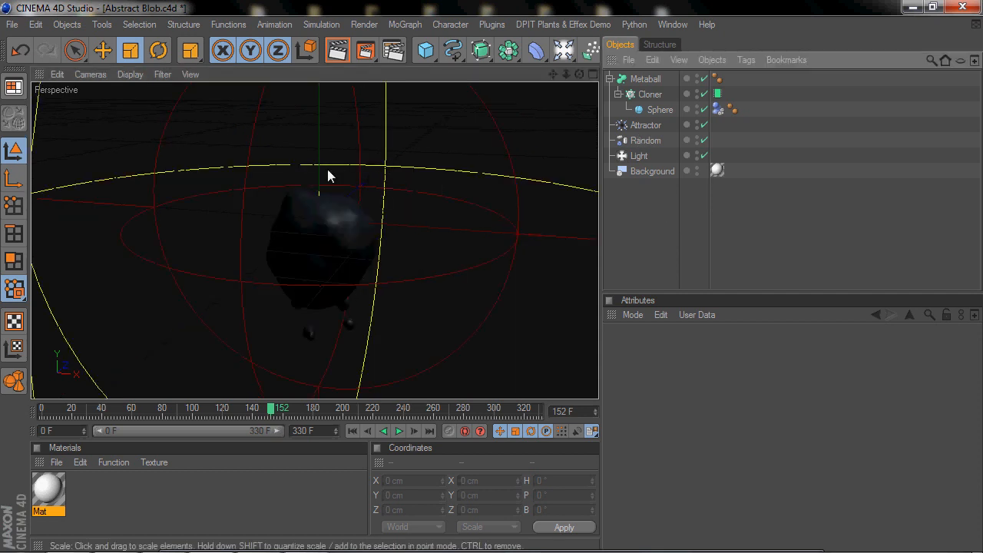
mouse_move(252, 172)
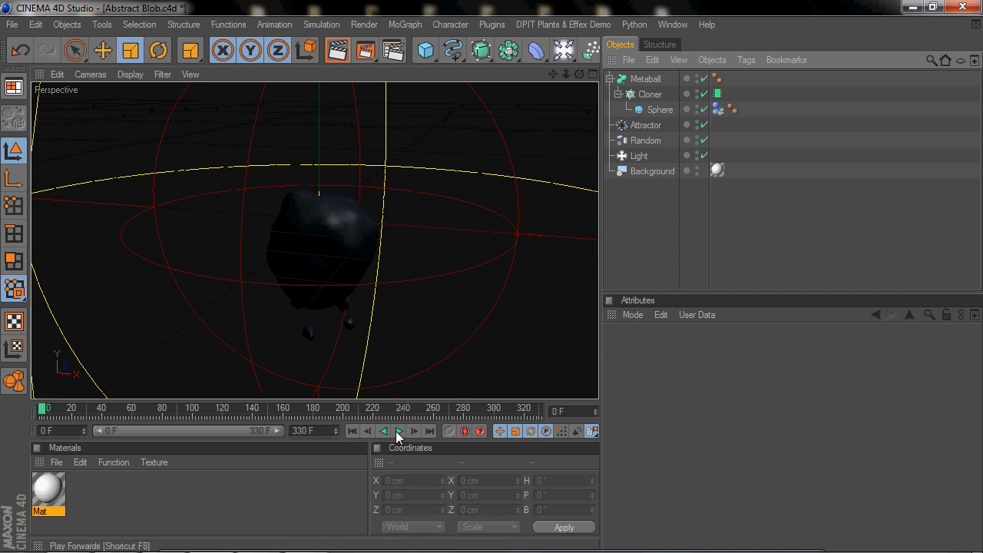
Play through the finished blob animation, then clear the scene so it stands empty
left_click(399, 431)
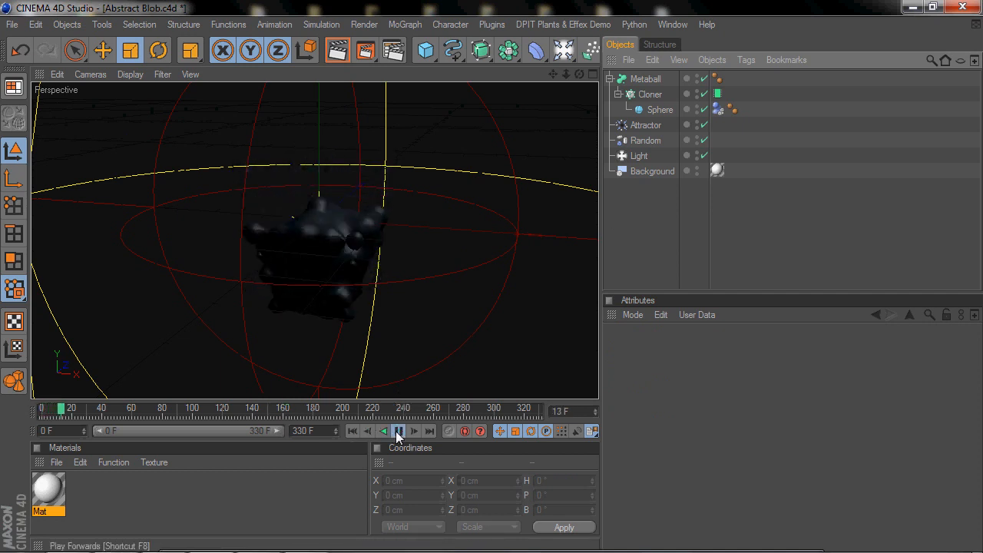
left_click(399, 431)
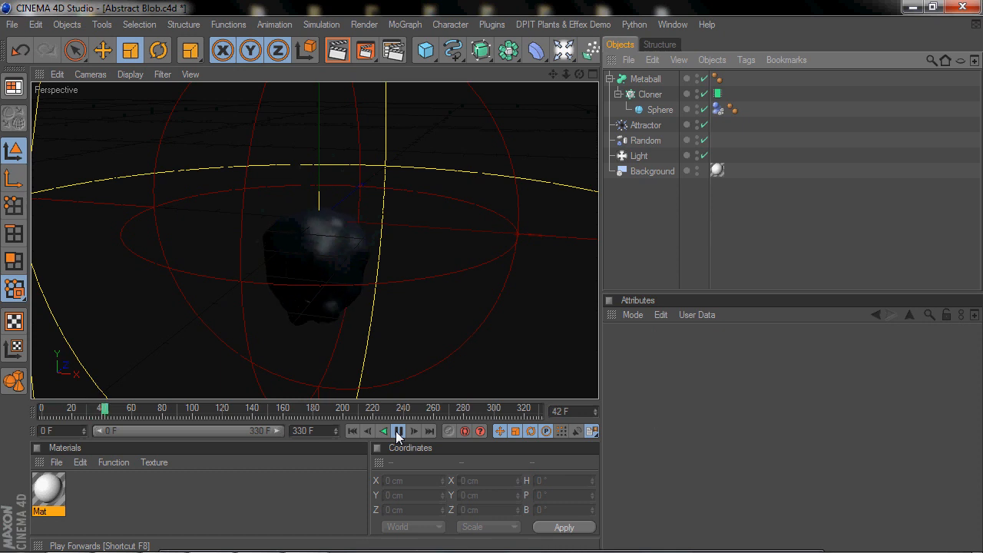
left_click(398, 430)
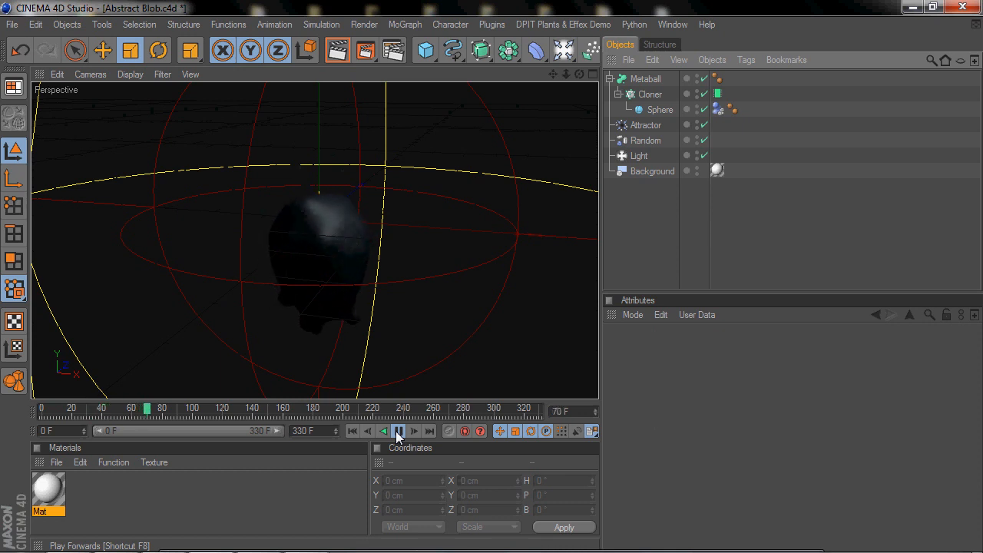
left_click(400, 430)
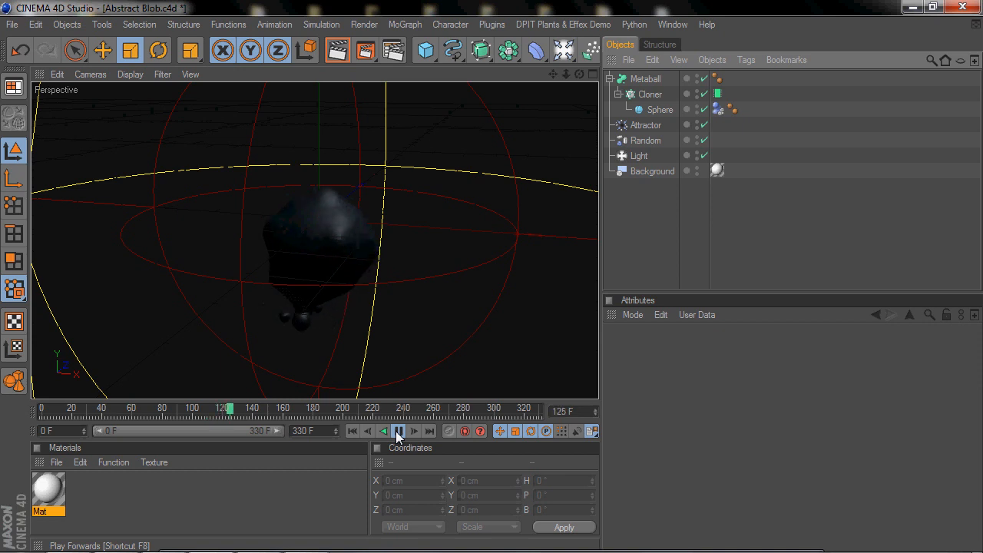
left_click(400, 430)
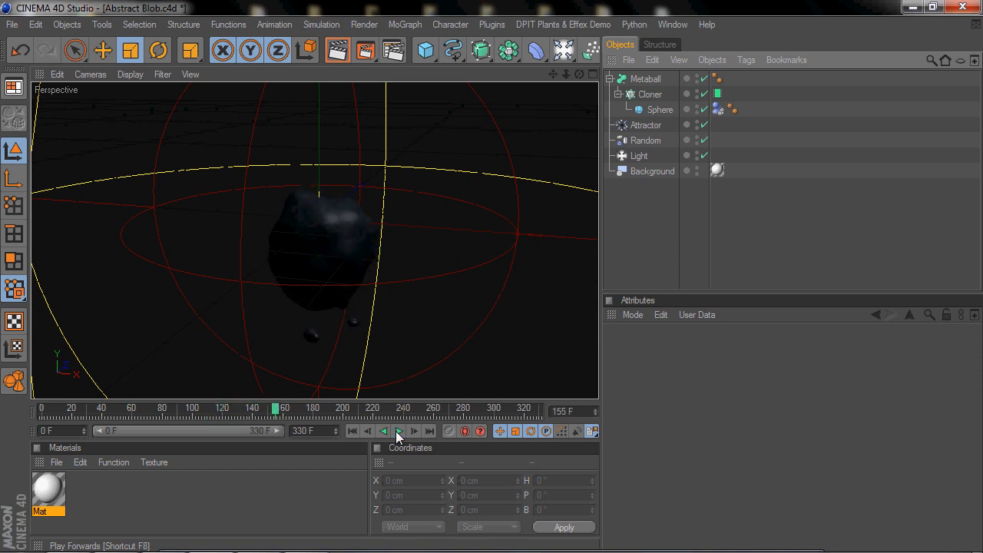
left_click(398, 430)
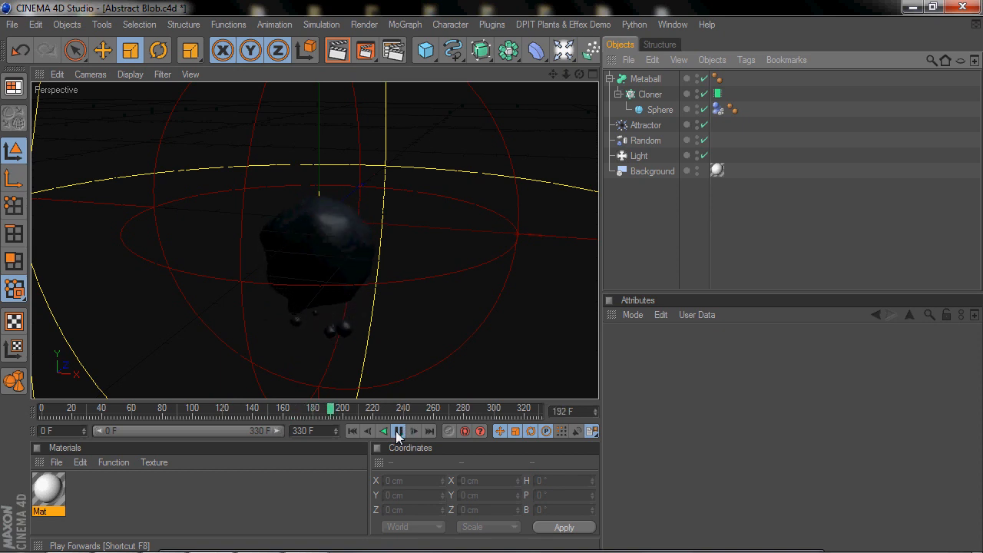
left_click(398, 431)
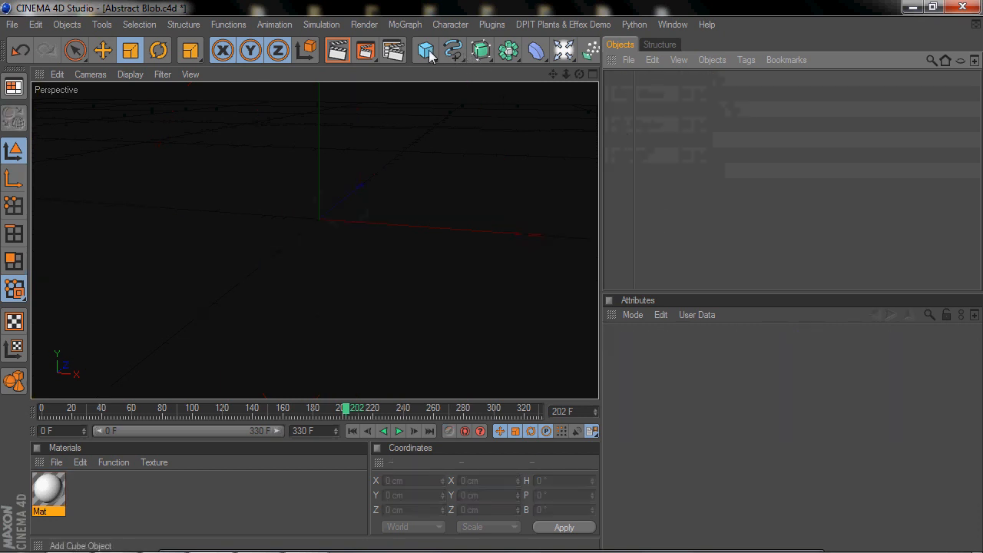
Add a Sphere primitive and lower its radius so it is small
left_click(424, 49)
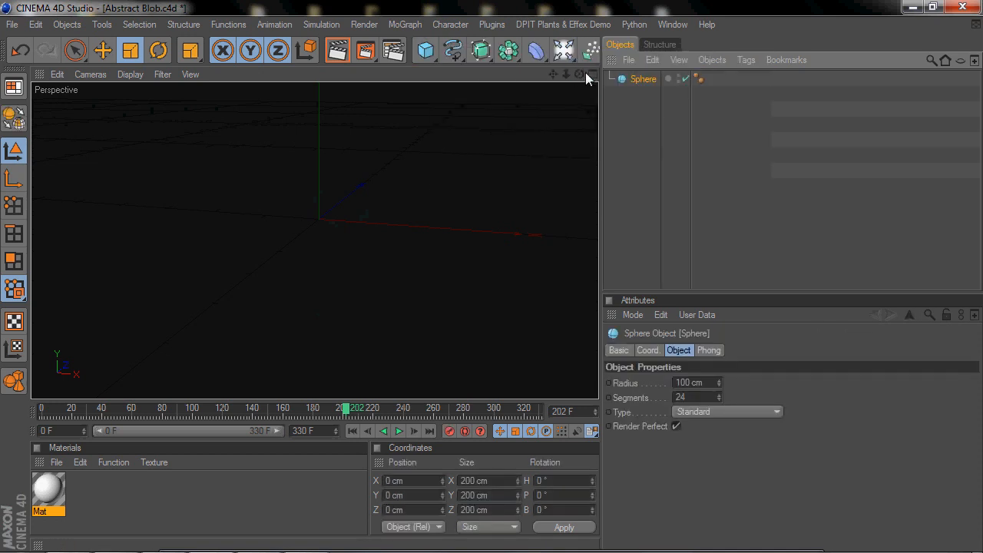
left_click(644, 78)
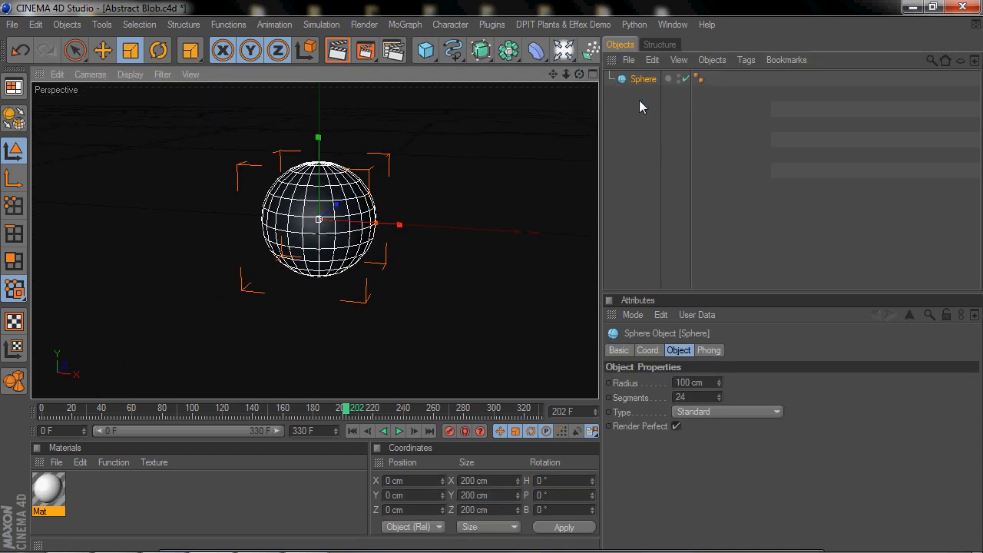
left_click(688, 383)
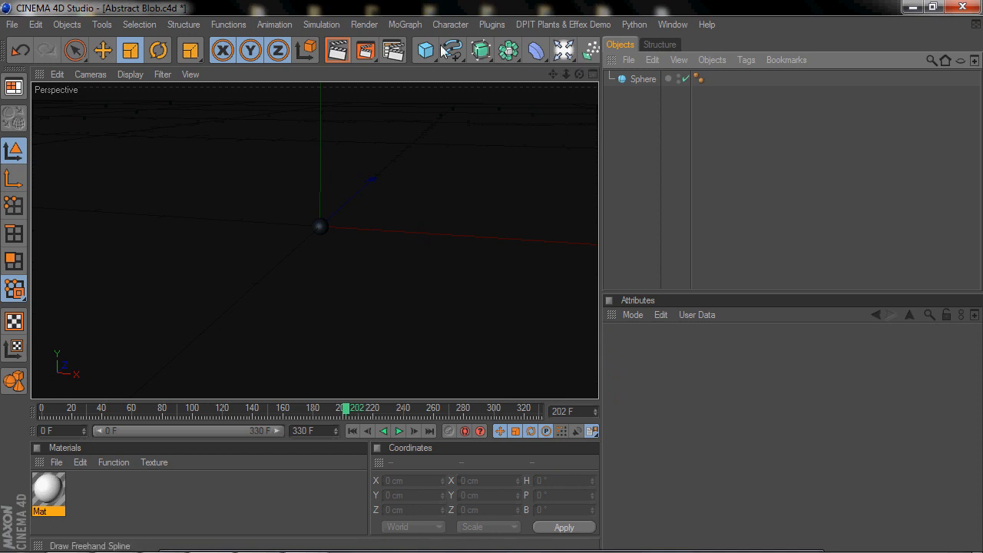
Add a MoGraph Cloner over the sphere in Grid Array mode with higher counts per axis
left_click(405, 25)
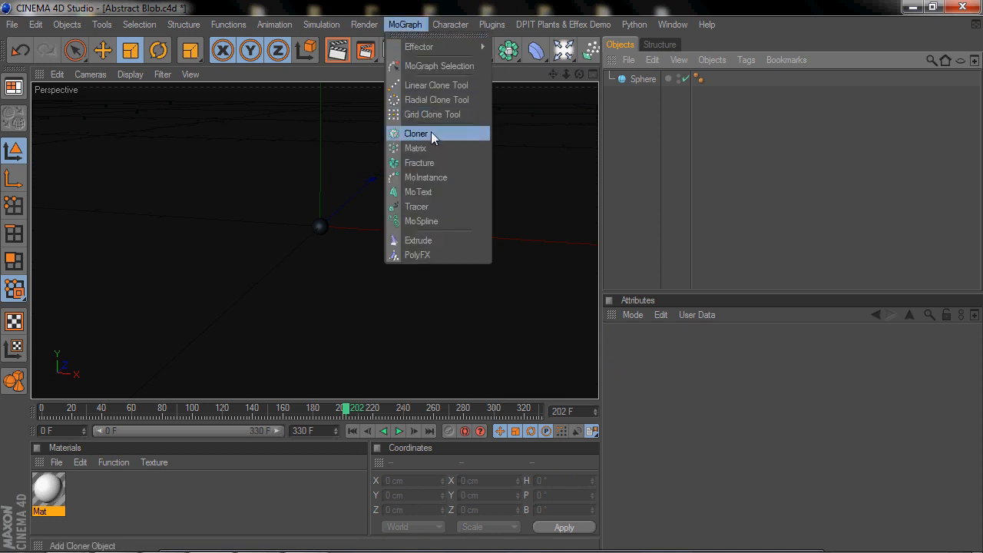
left_click(415, 132)
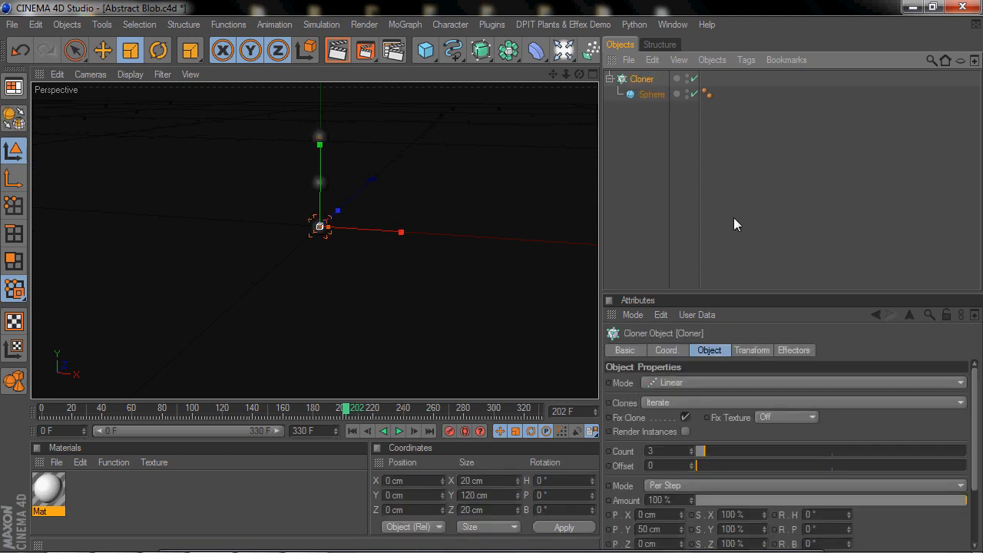
left_click(802, 402)
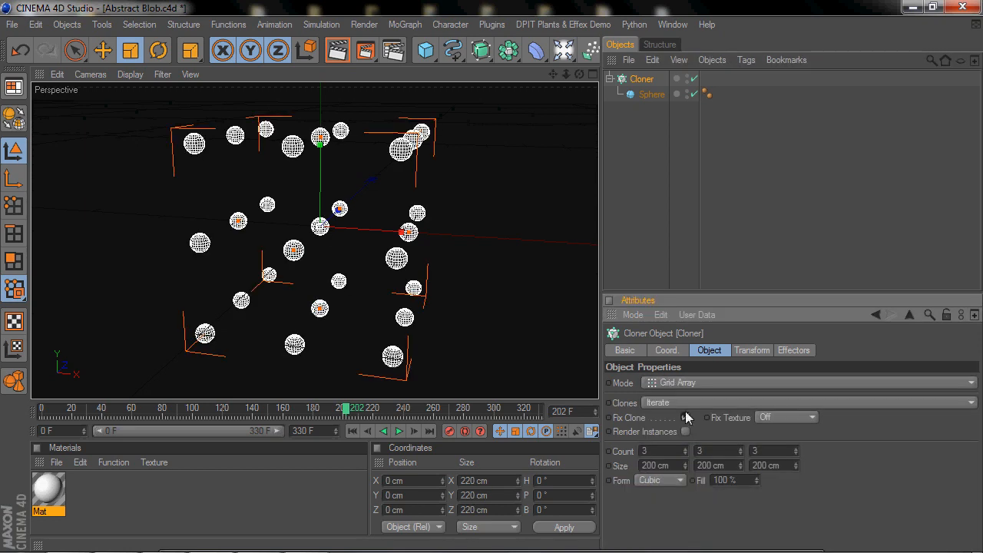
left_click(685, 418)
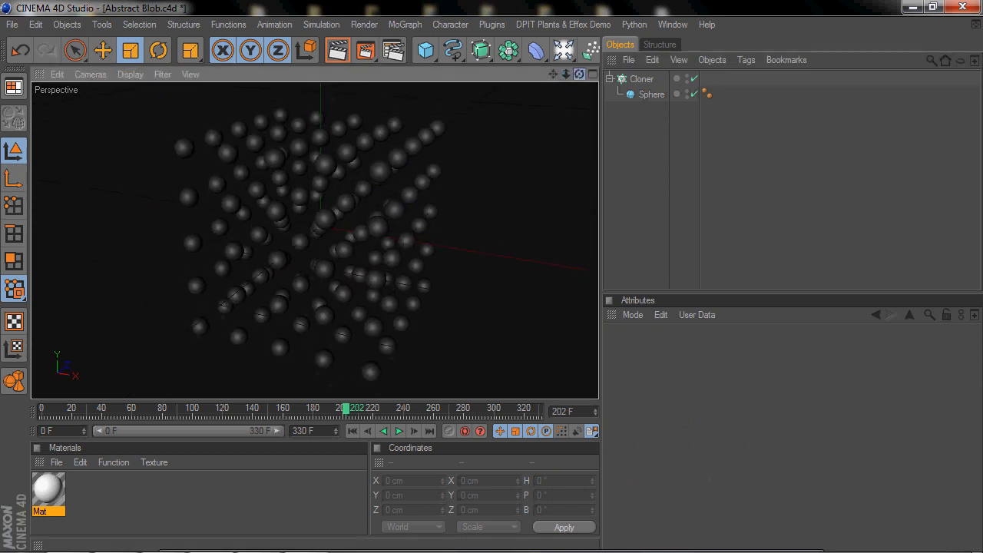
Attach a Dynamics Body tag to the sphere under the Cloner
left_click(642, 78)
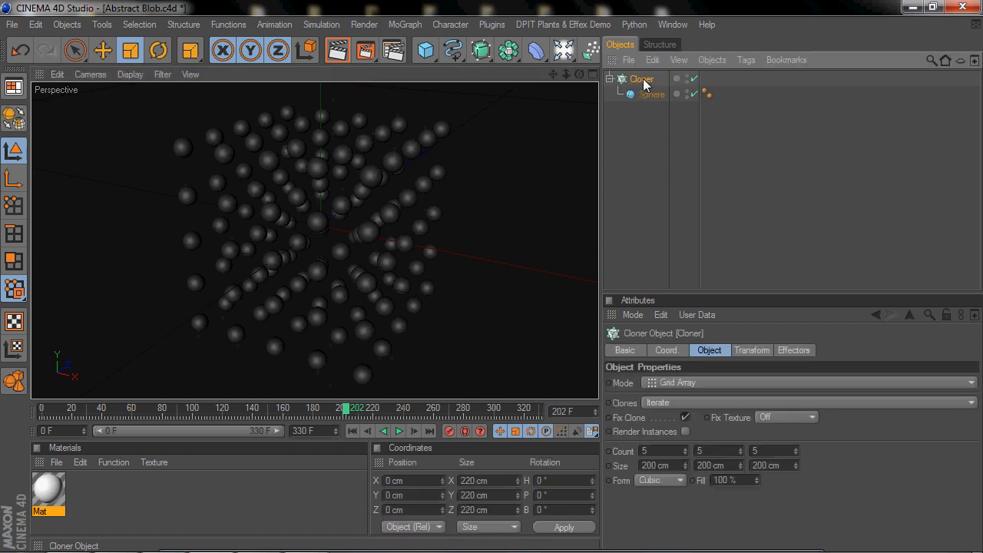
left_click(651, 94)
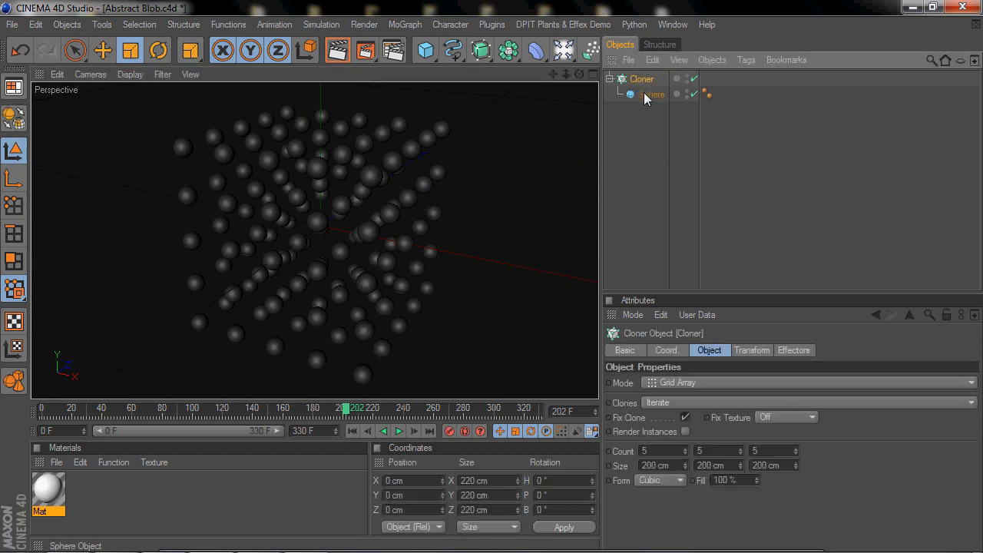
left_click(651, 94)
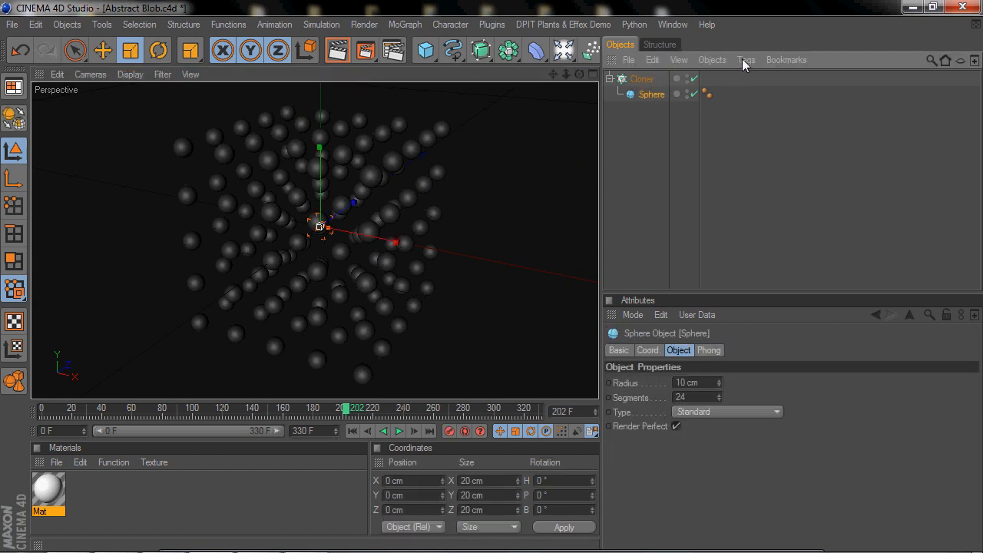
left_click(745, 58)
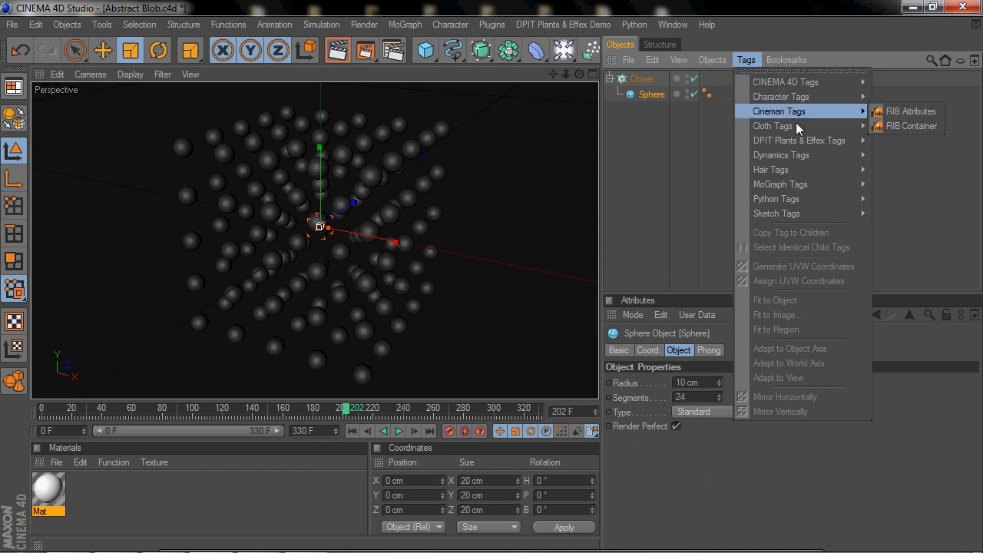
mouse_move(781, 154)
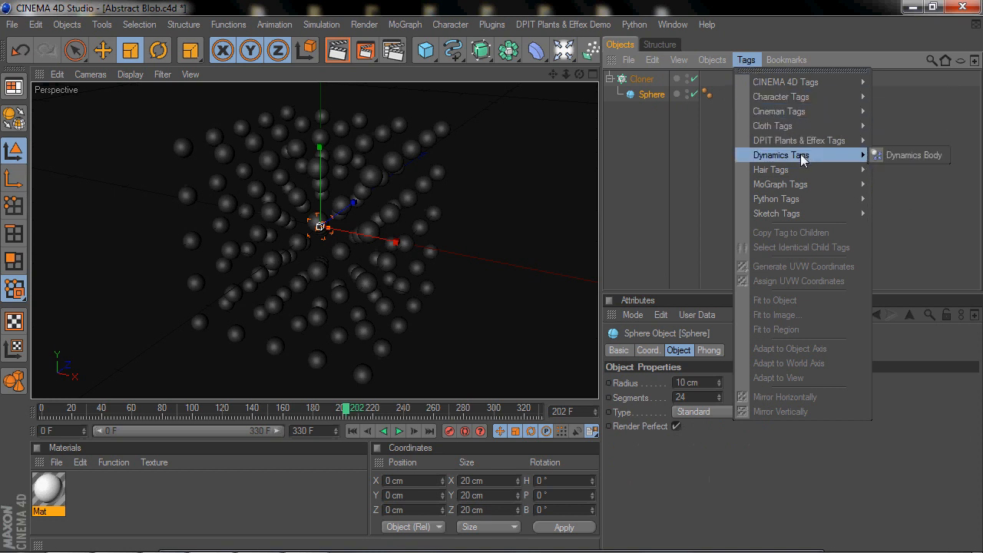
mouse_move(912, 155)
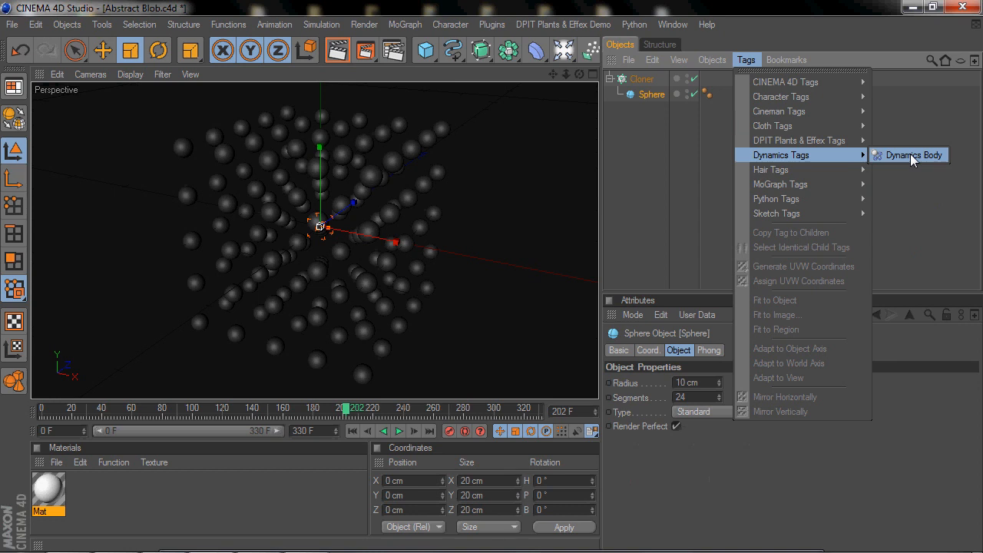
left_click(913, 153)
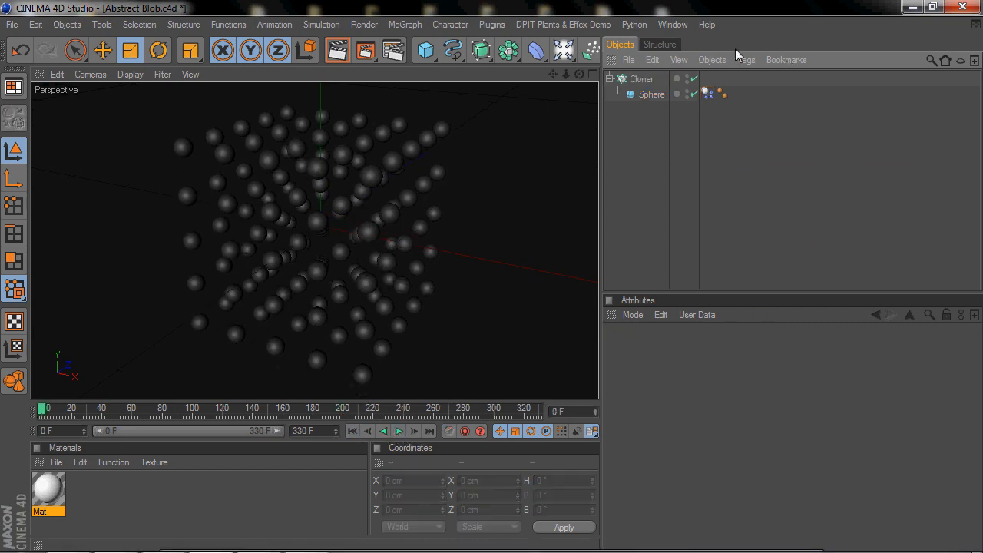
left_click(643, 79)
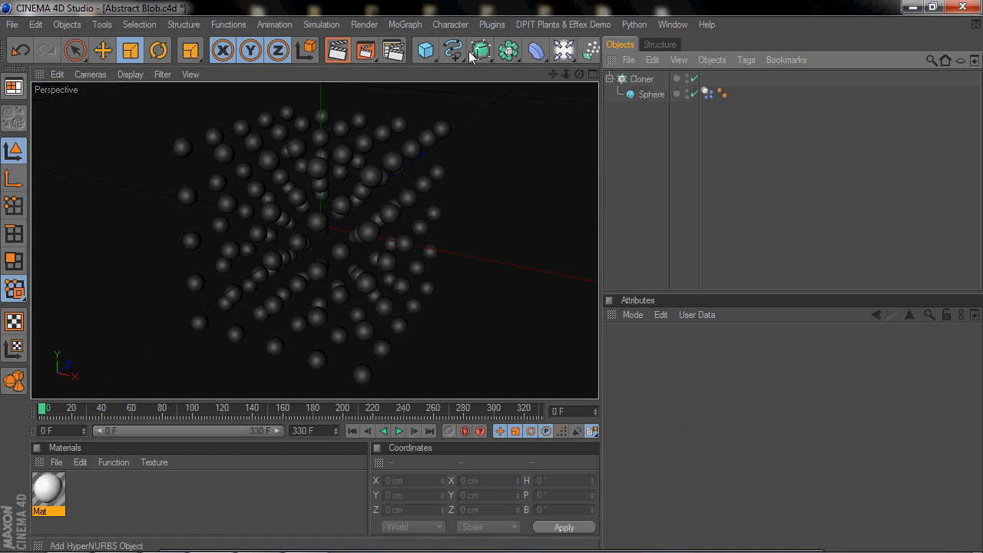
mouse_move(473, 53)
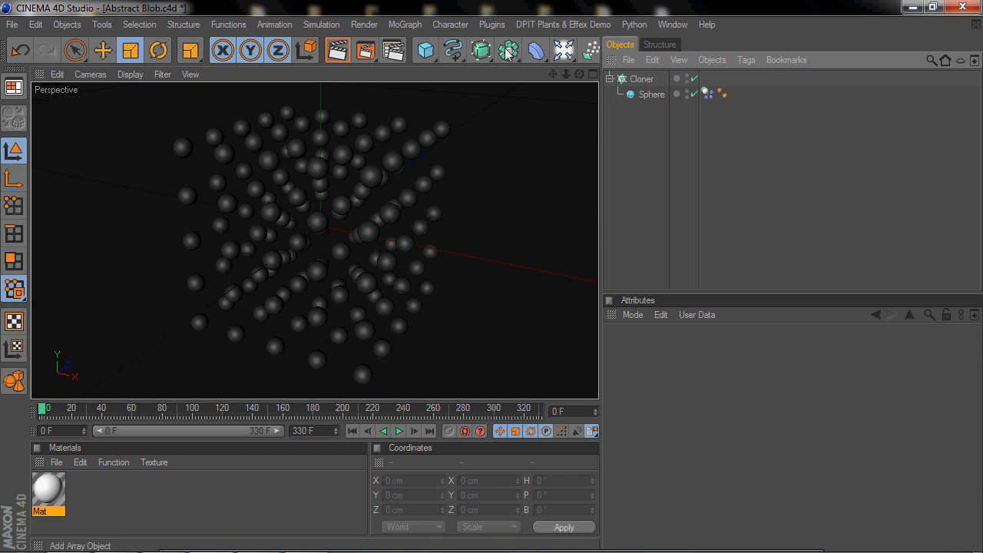
Place the Cloner inside a Metaball and review its grid settings
left_click(507, 49)
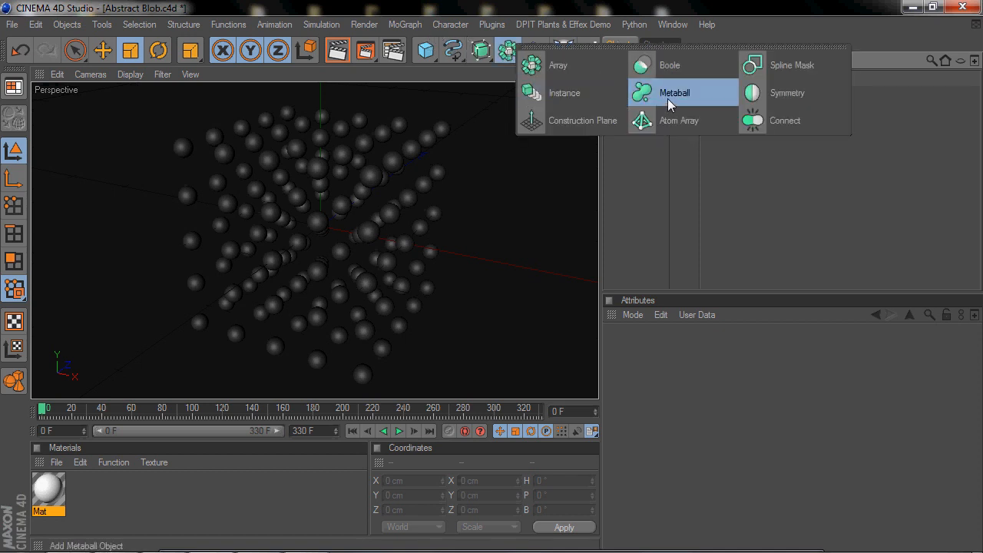
left_click(673, 92)
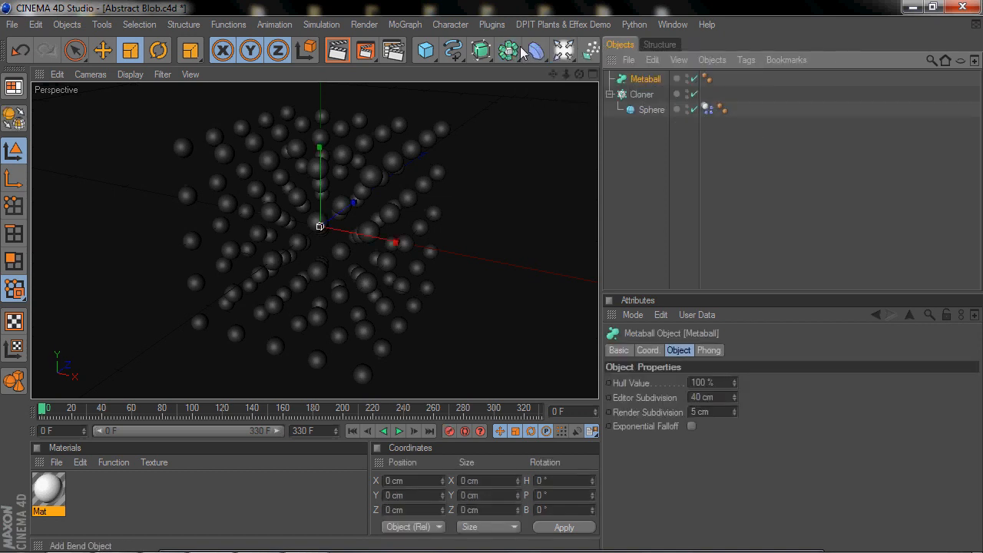
left_click(642, 94)
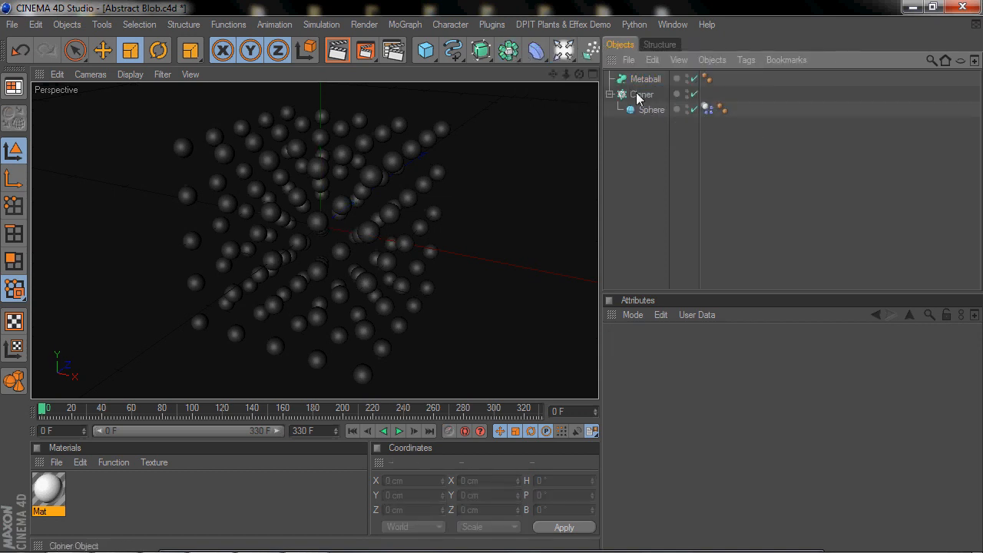
left_click(649, 94)
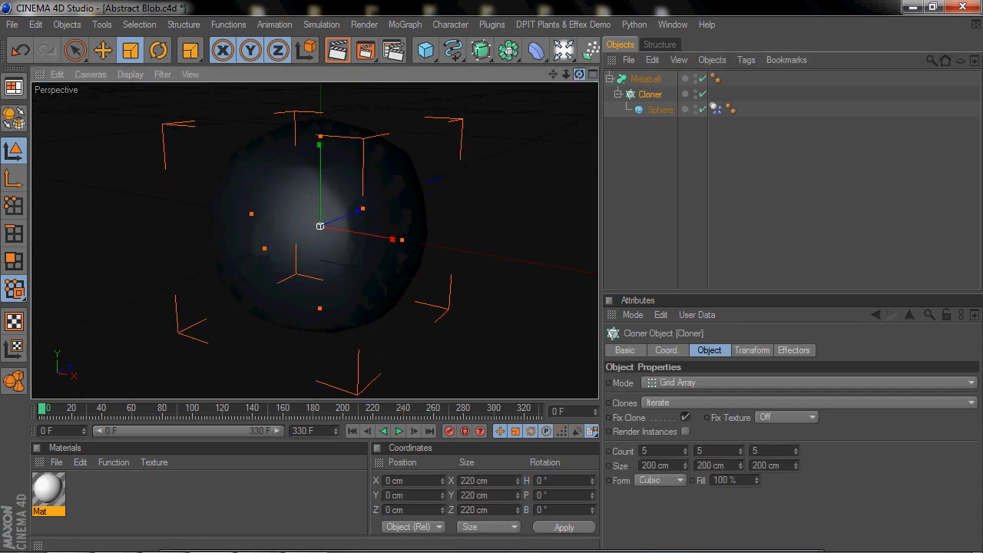
Preview the fused blob's playback, then stop and rewind to frame 0
left_click(397, 430)
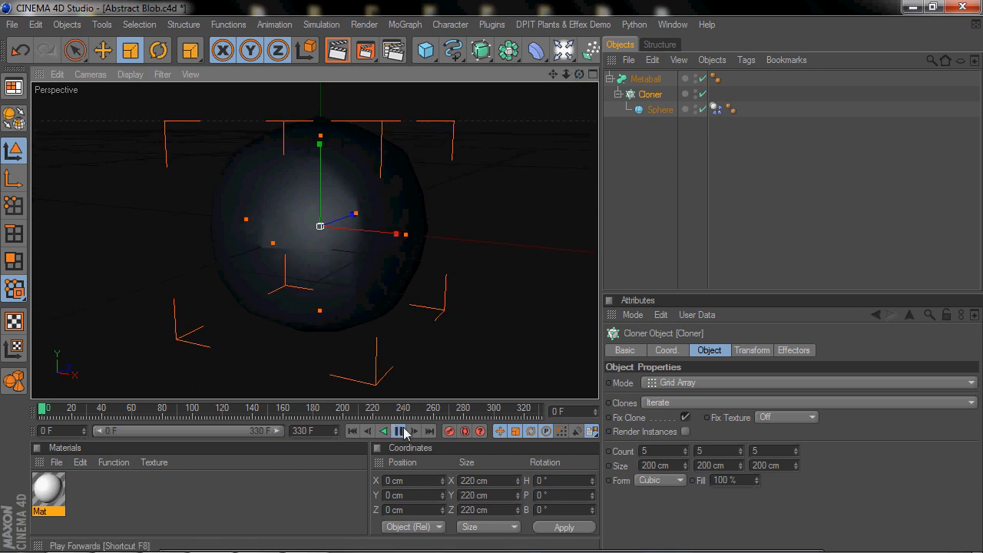
left_click(400, 430)
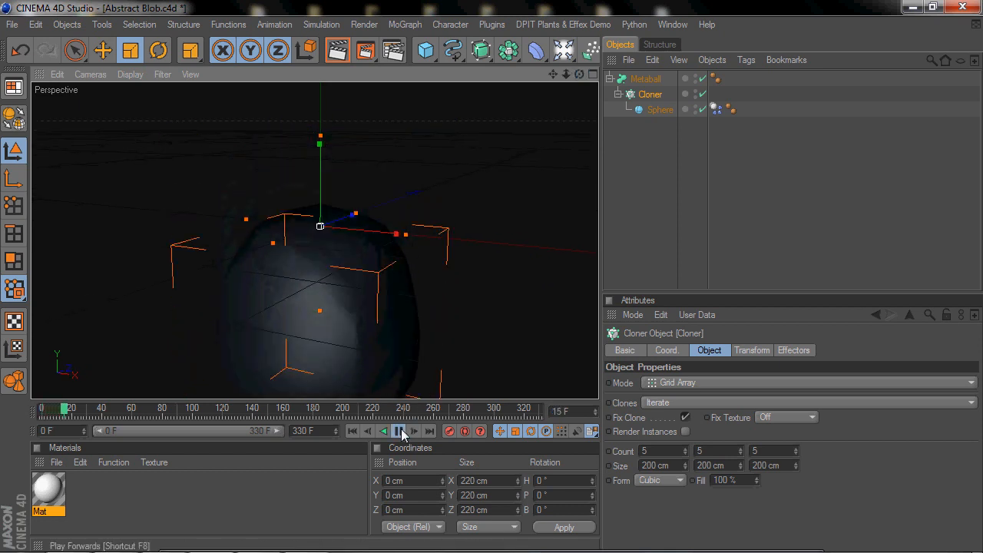
left_click(400, 430)
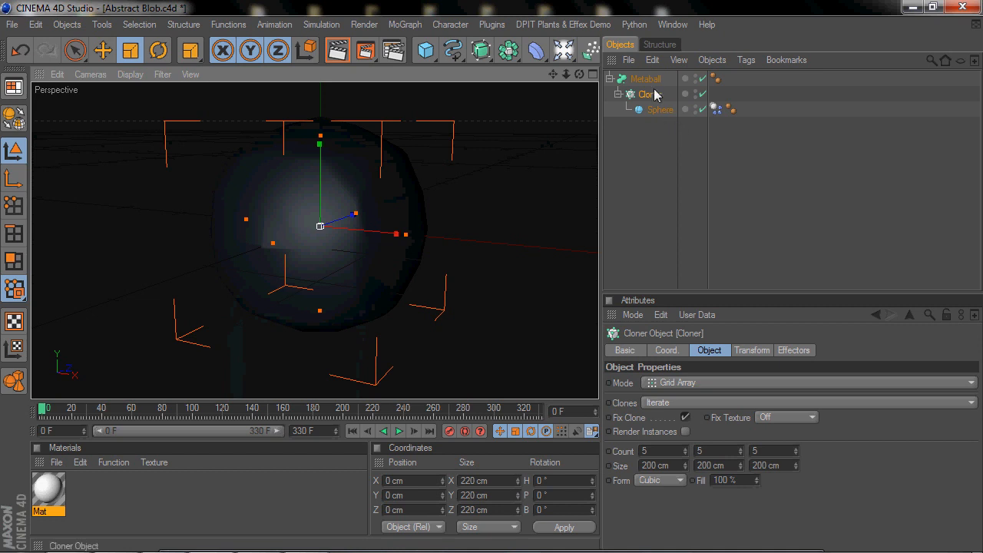
left_click(645, 78)
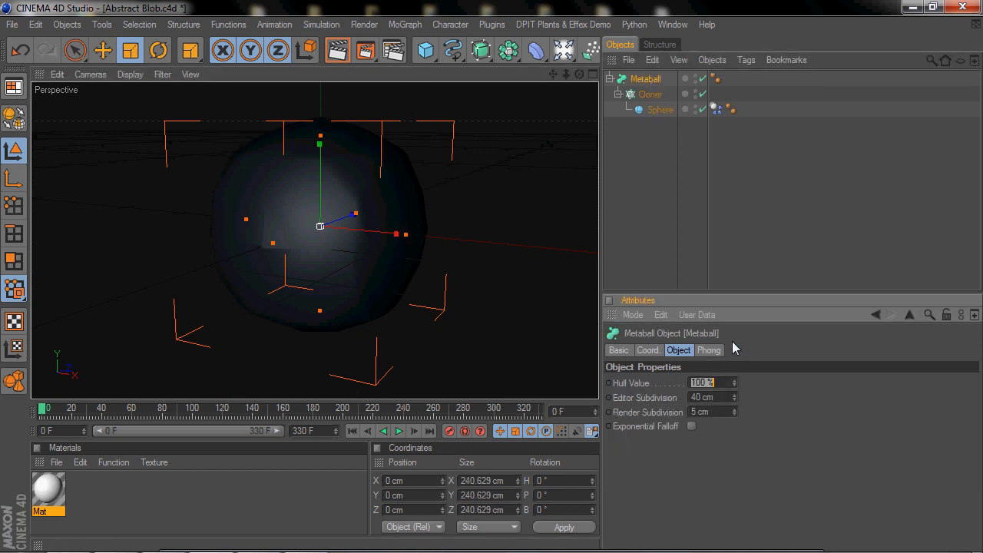
Set Metaball hull value 272%, editor subdivision 10 cm and render subdivision 6 cm, then check the sphere radius
type("24")
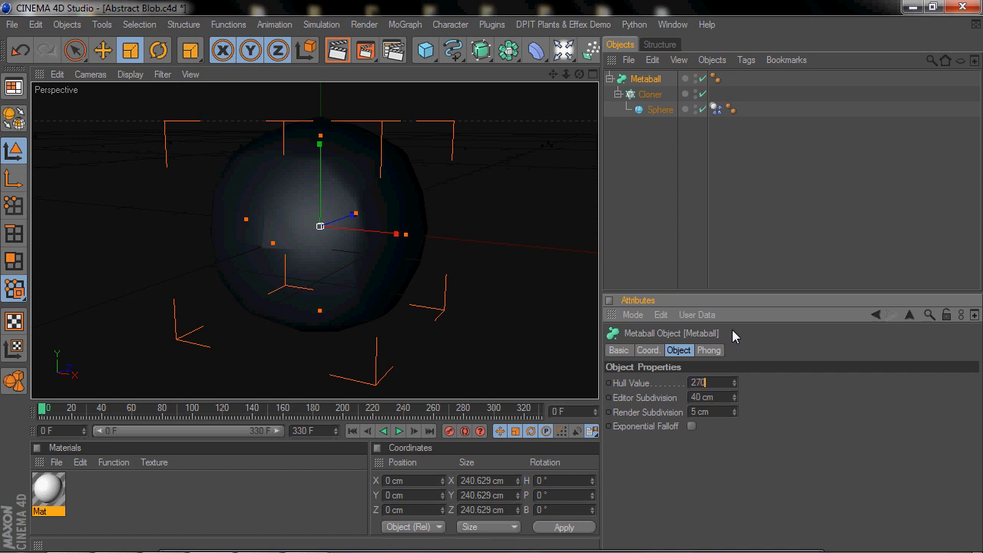
mouse_move(559, 295)
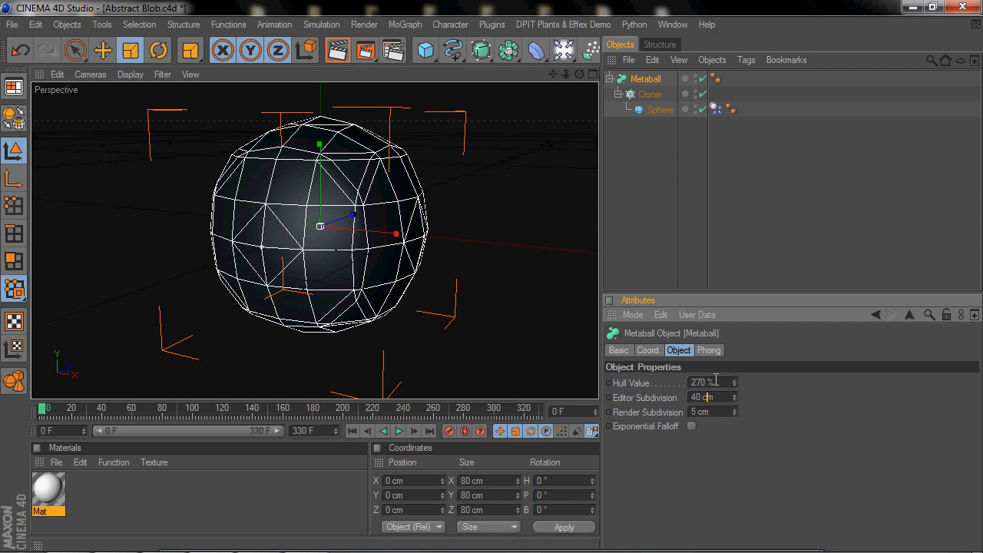
left_click(704, 383)
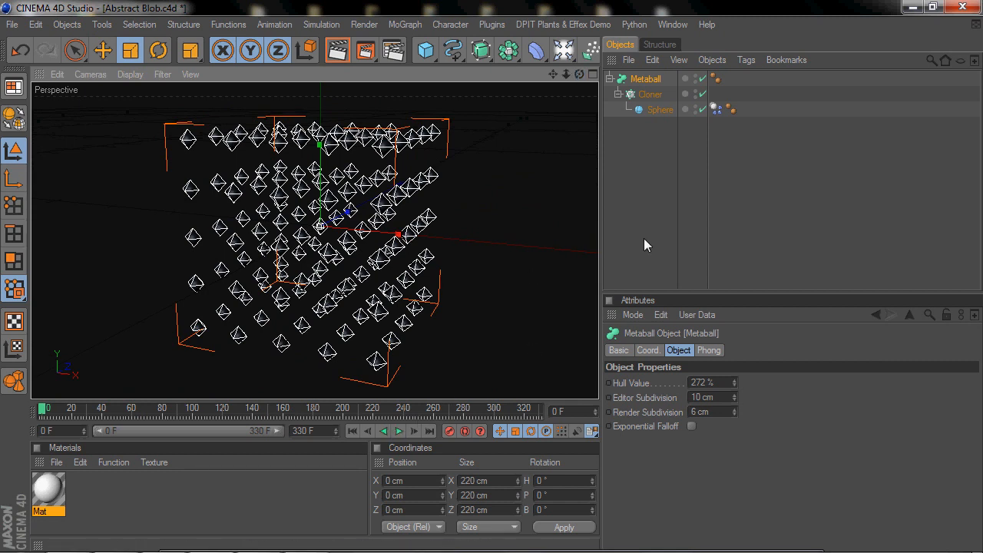
mouse_move(664, 215)
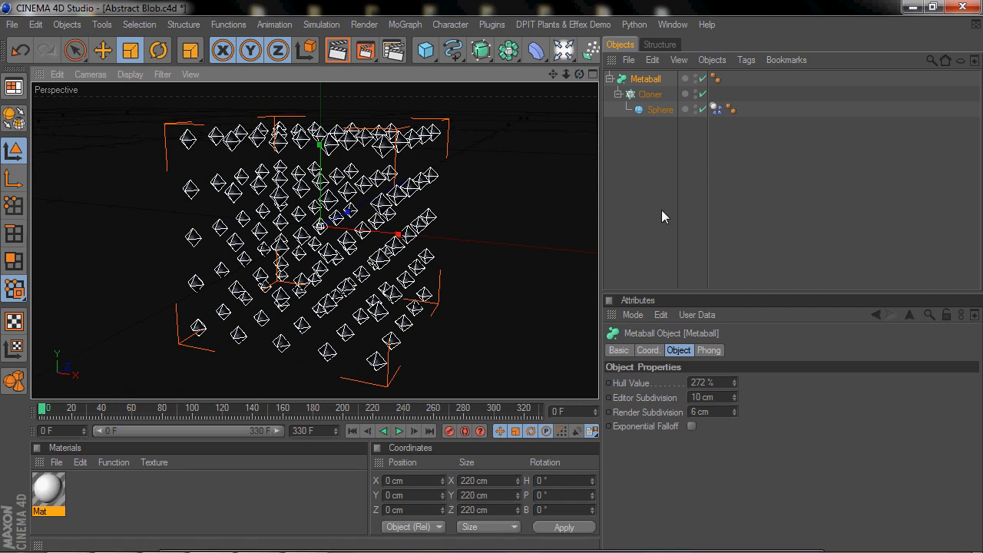
left_click(661, 109)
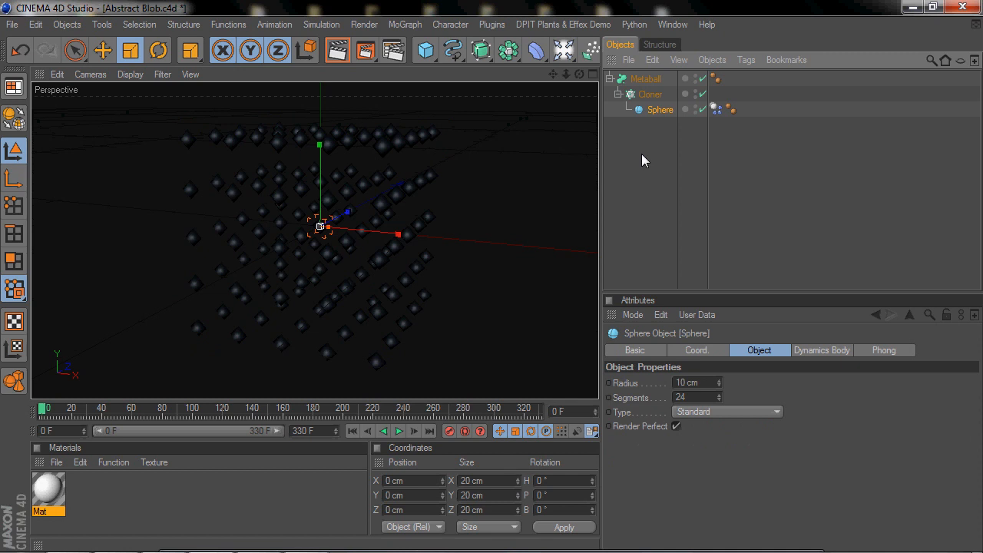
left_click(399, 430)
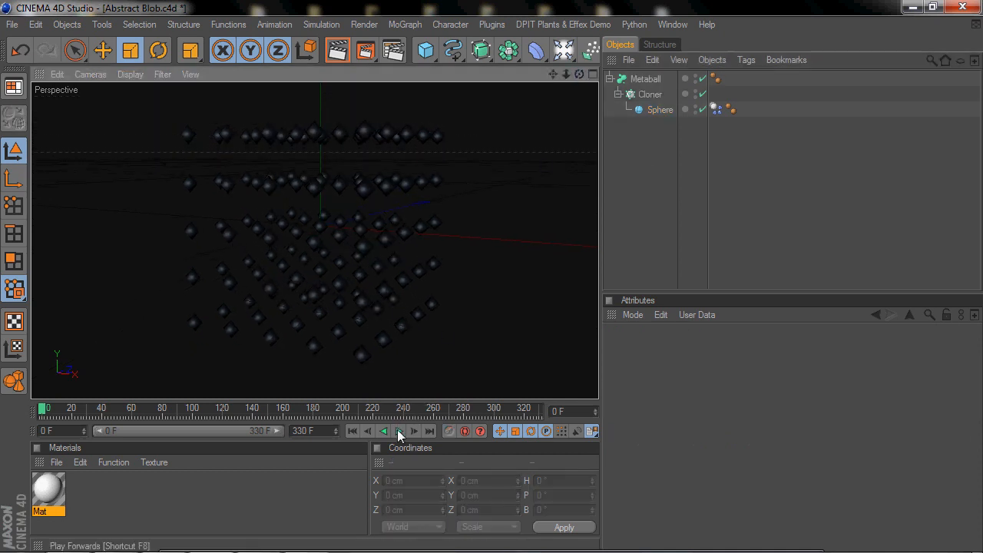
left_click(399, 430)
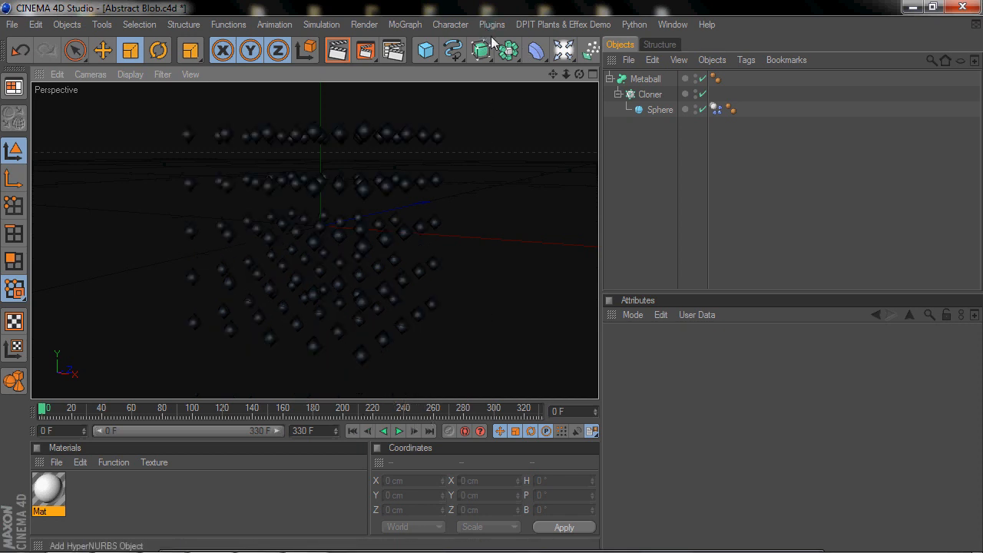
Add a Random effector from the MoGraph menu and deselect it
left_click(406, 24)
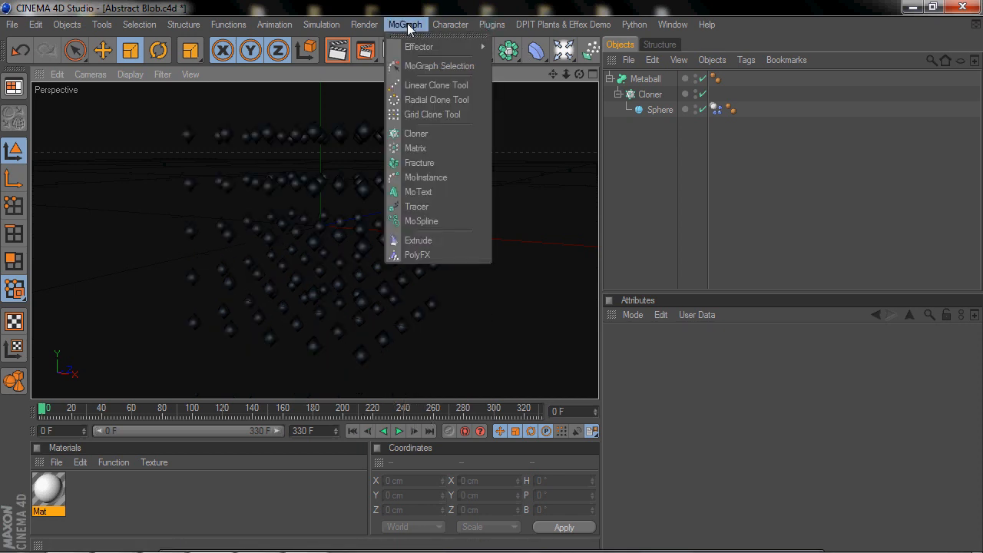
mouse_move(418, 46)
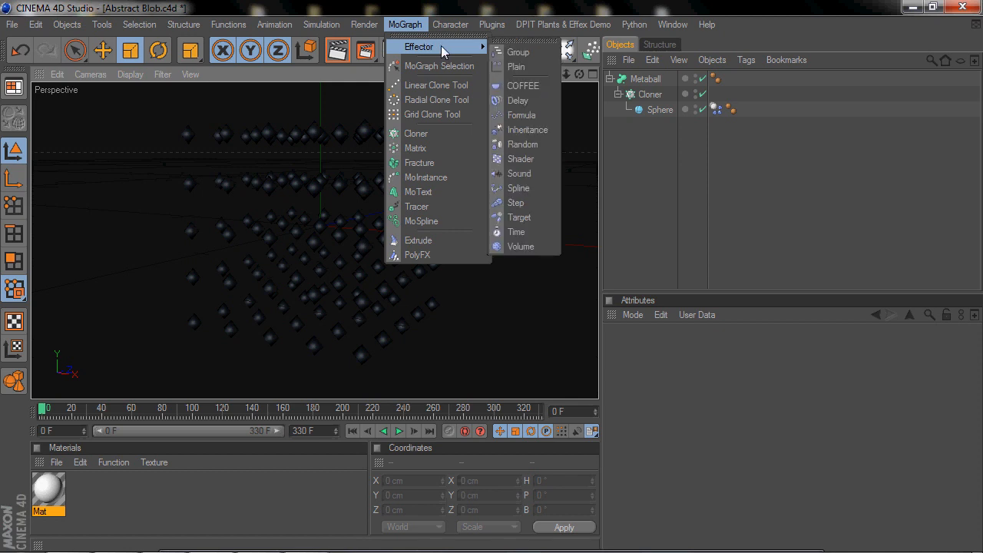
left_click(522, 144)
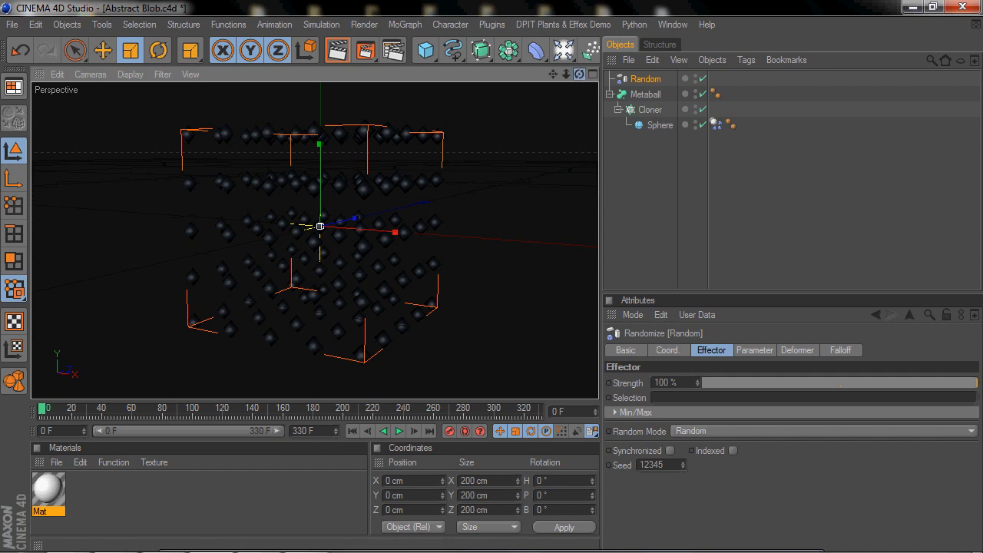
left_click(668, 382)
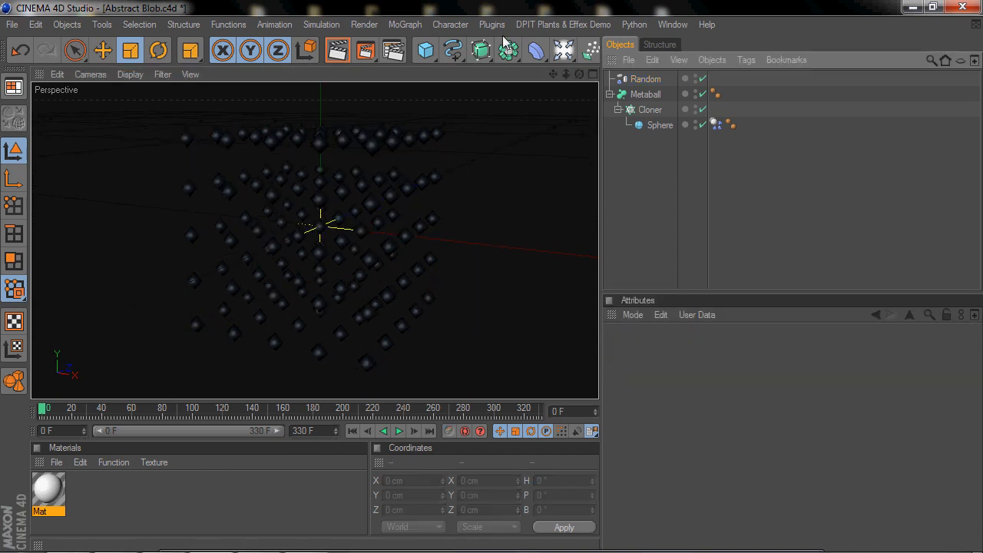
Add an Attractor effector with strength 10000 and speed limit 50 cm, then start playback
left_click(592, 49)
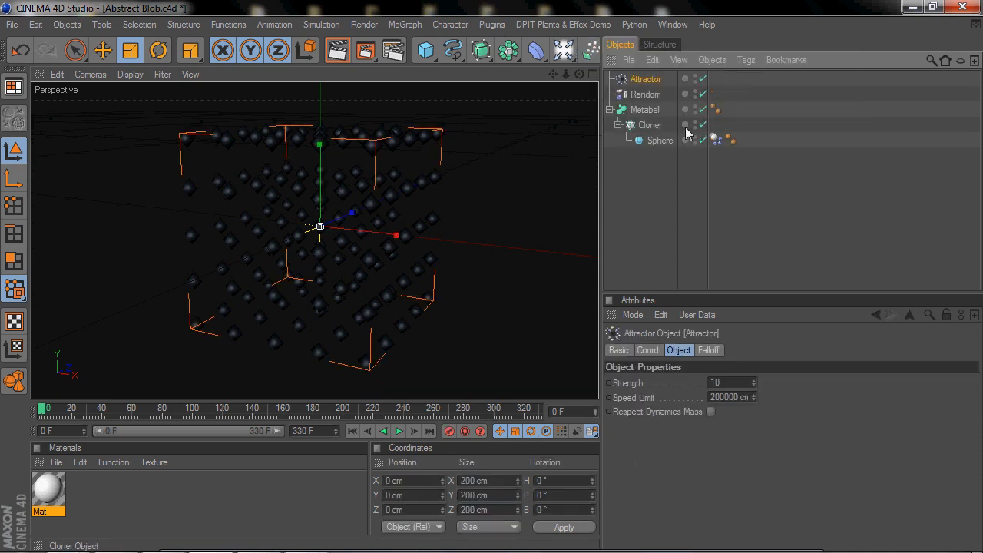
left_click(645, 79)
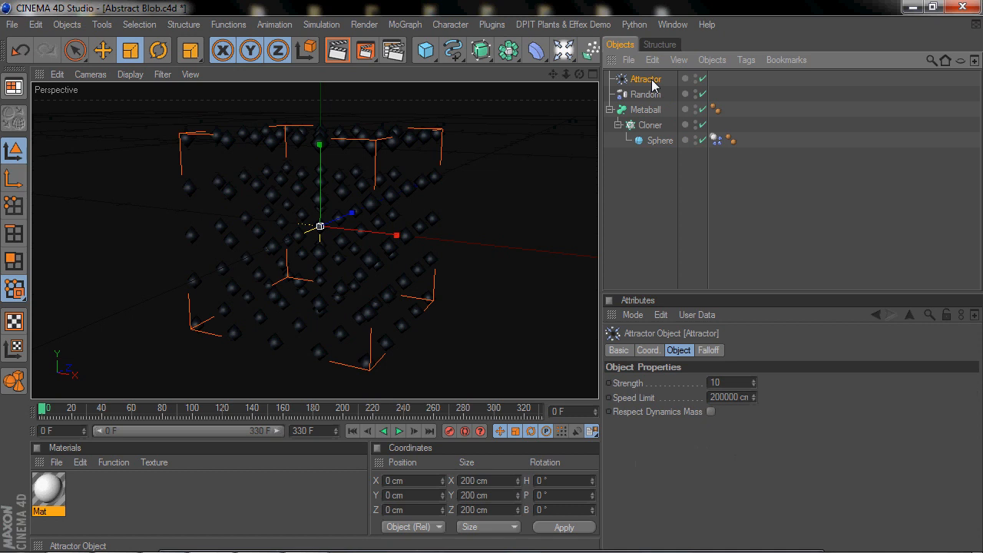
left_click(722, 382)
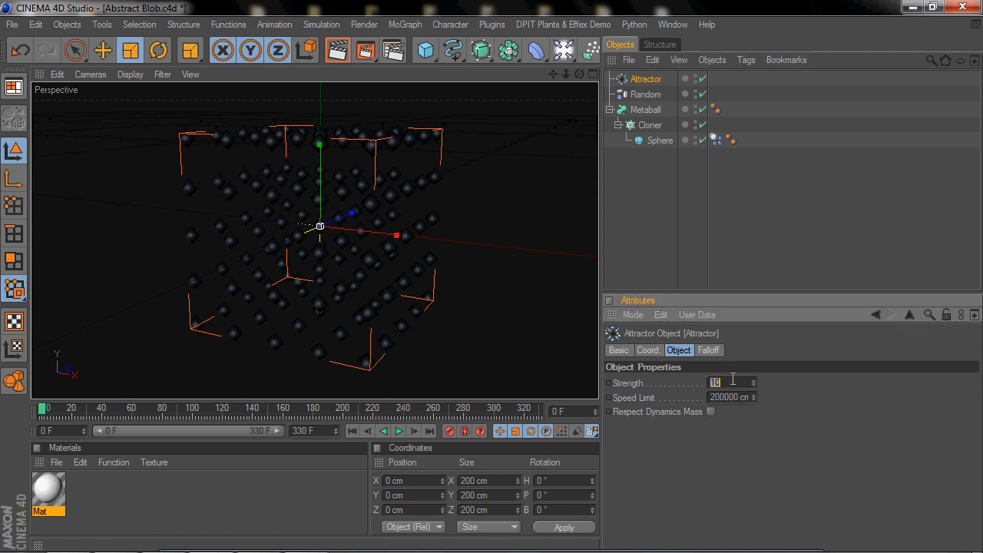
type("14")
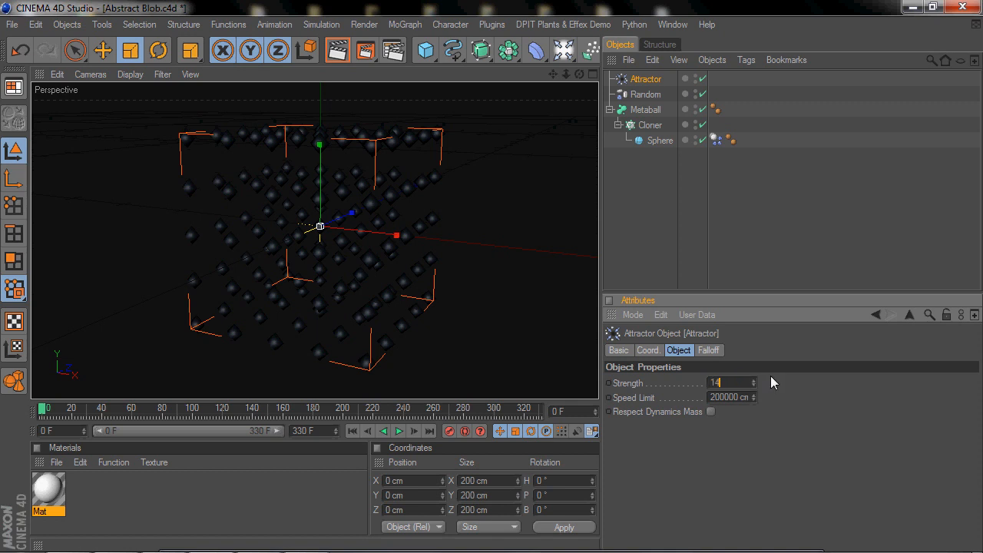
type("100")
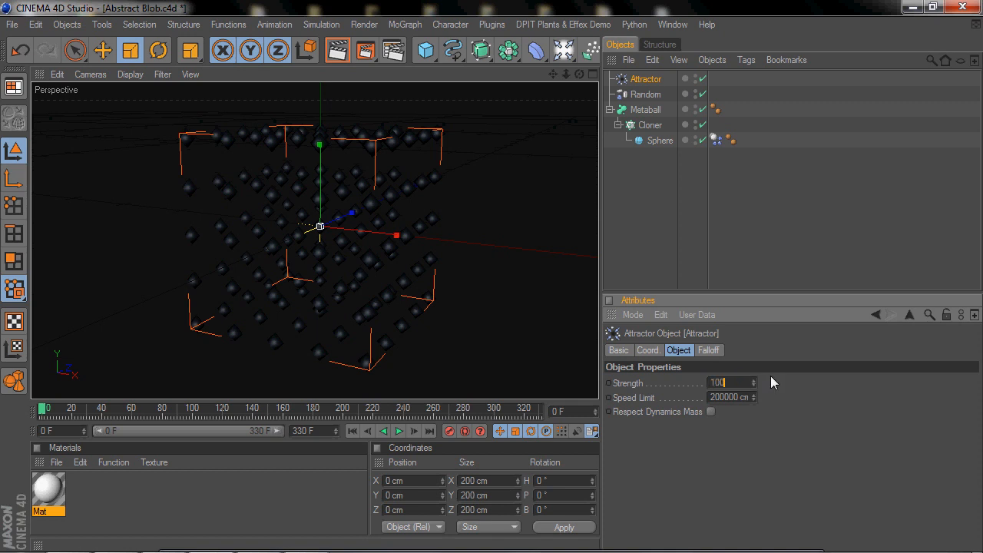
left_click(728, 396)
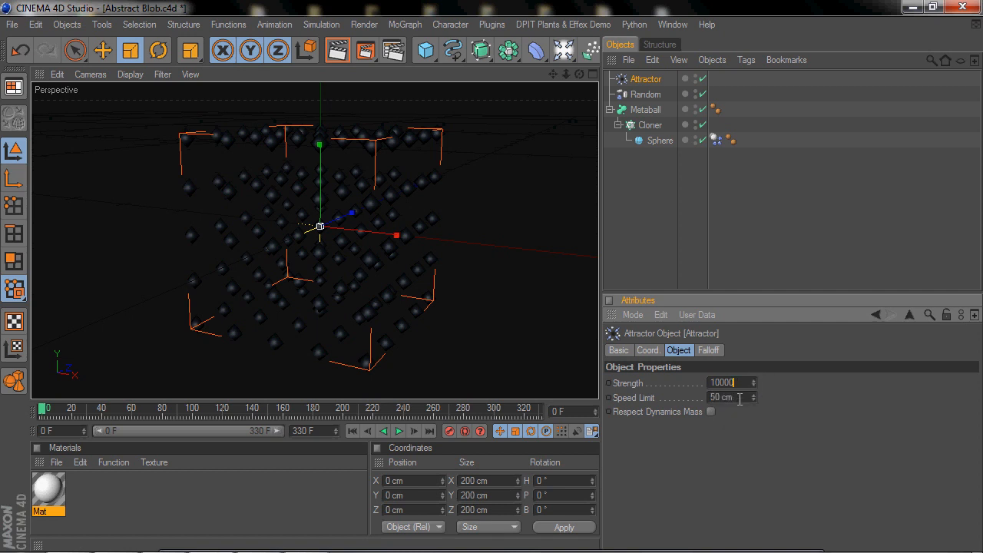
left_click(398, 430)
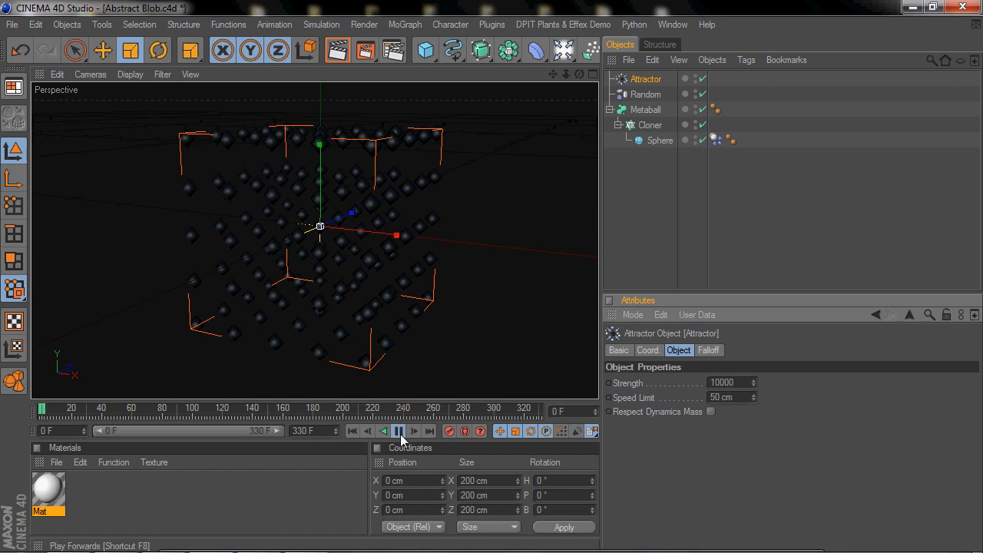
Play to about frame 120 so the spheres merge into a lumpy blob, and render a preview frame
left_click(400, 430)
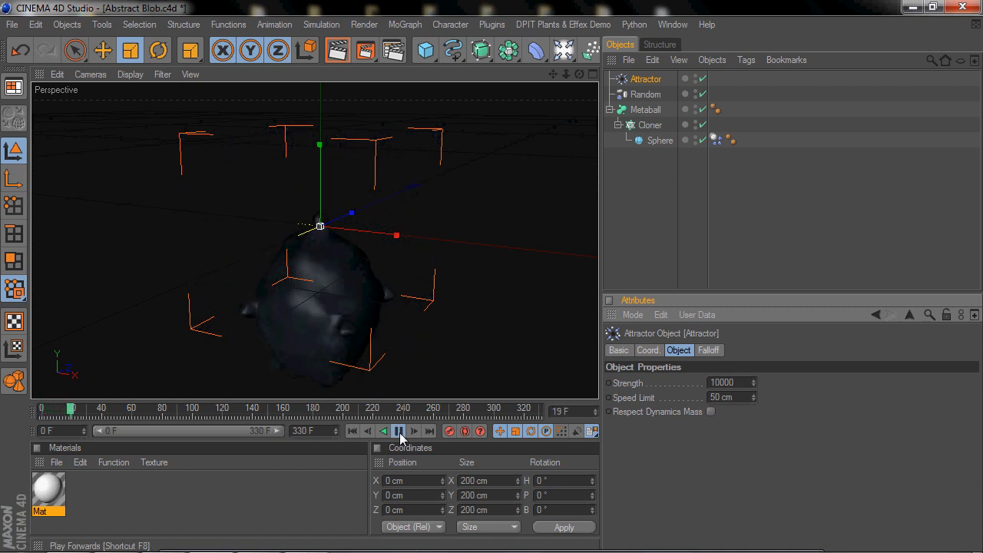
left_click(400, 430)
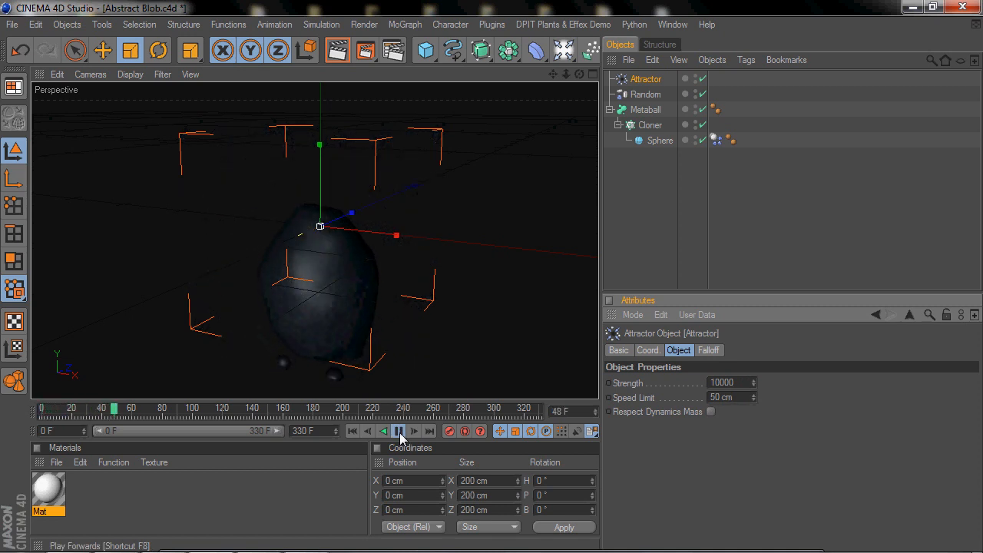
left_click(400, 431)
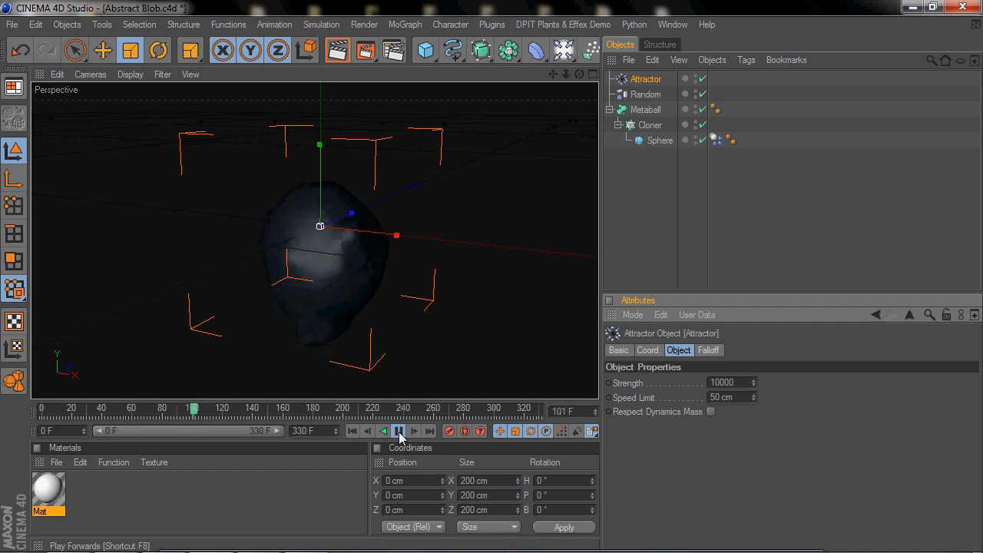
left_click(399, 430)
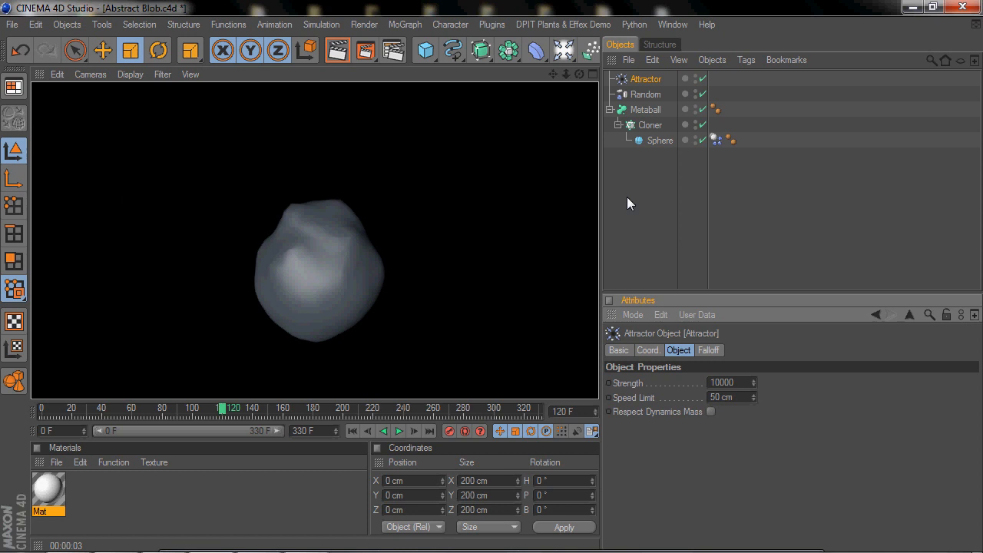
left_click(651, 109)
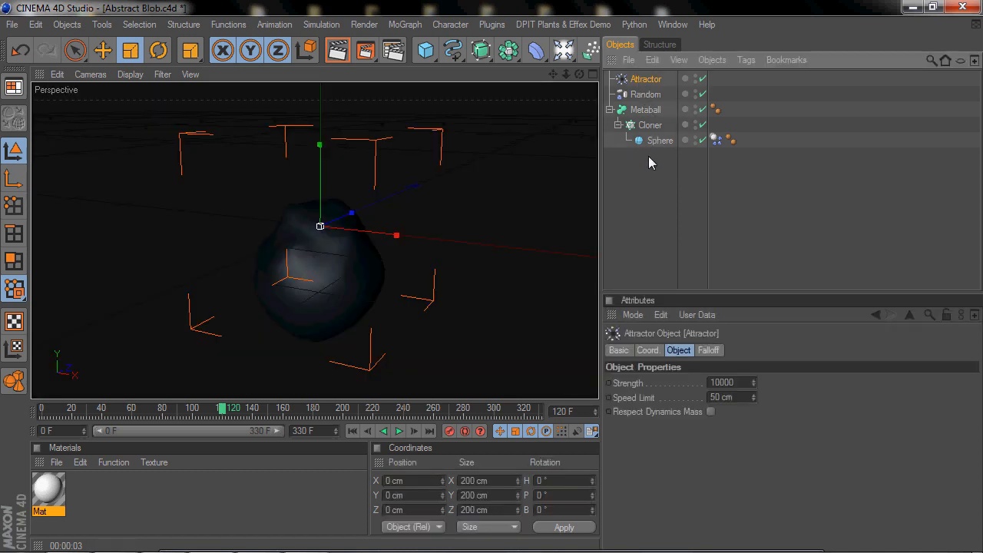
Review the Sphere, Attractor and Random objects, ending with the Cloner selected
left_click(646, 109)
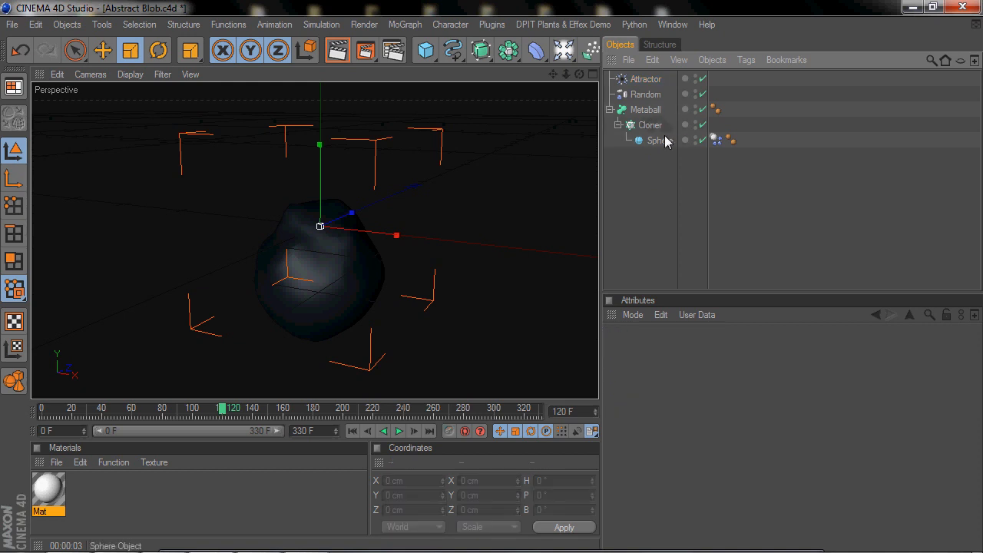
left_click(647, 80)
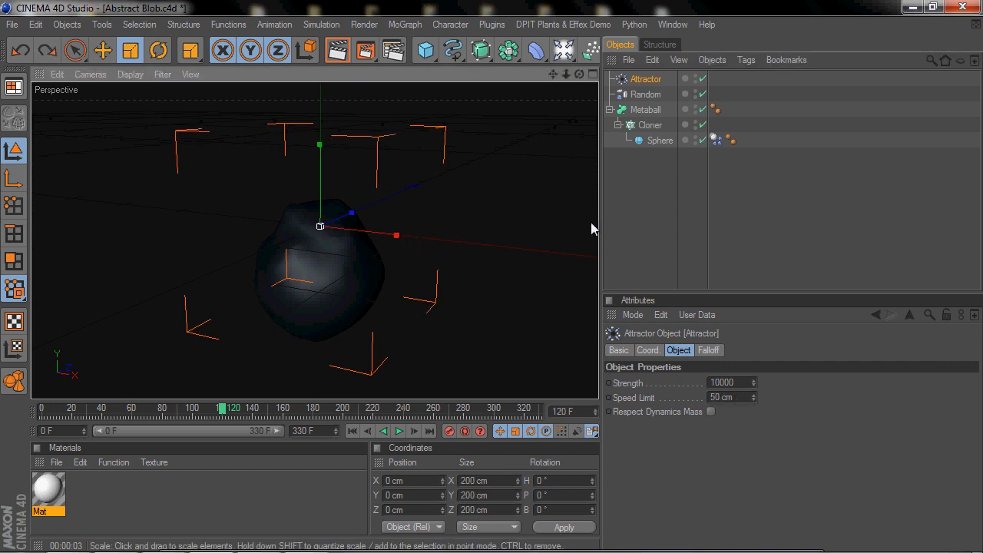
left_click(646, 94)
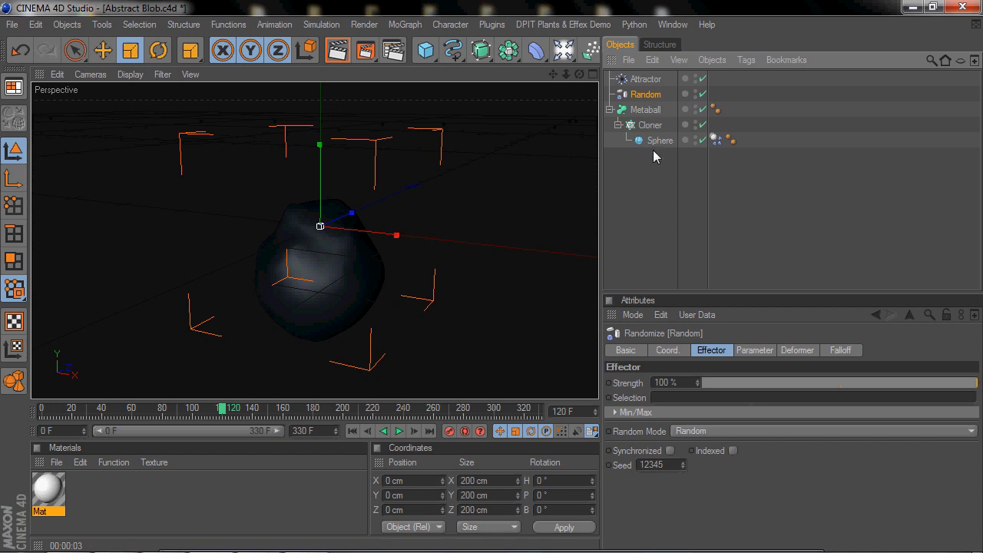
mouse_move(649, 181)
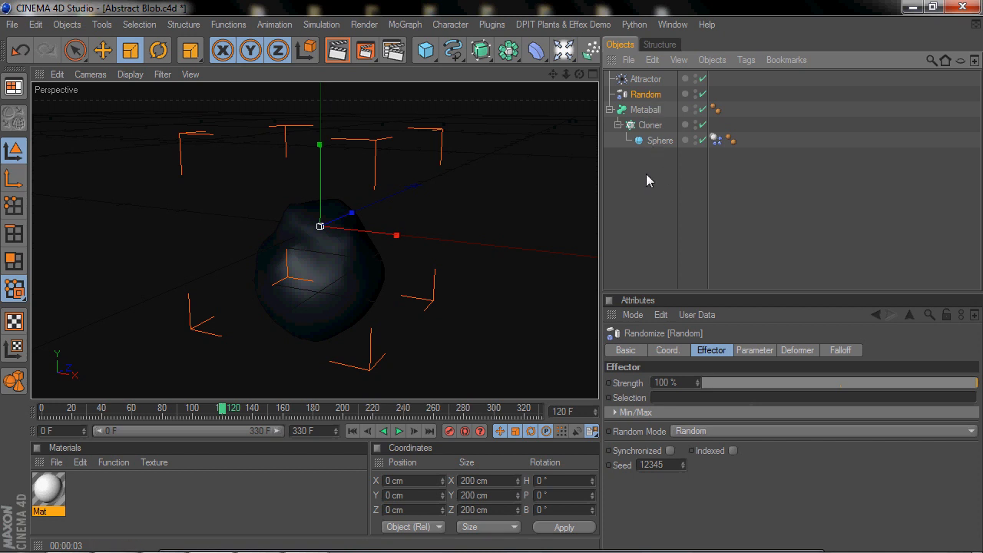
left_click(650, 124)
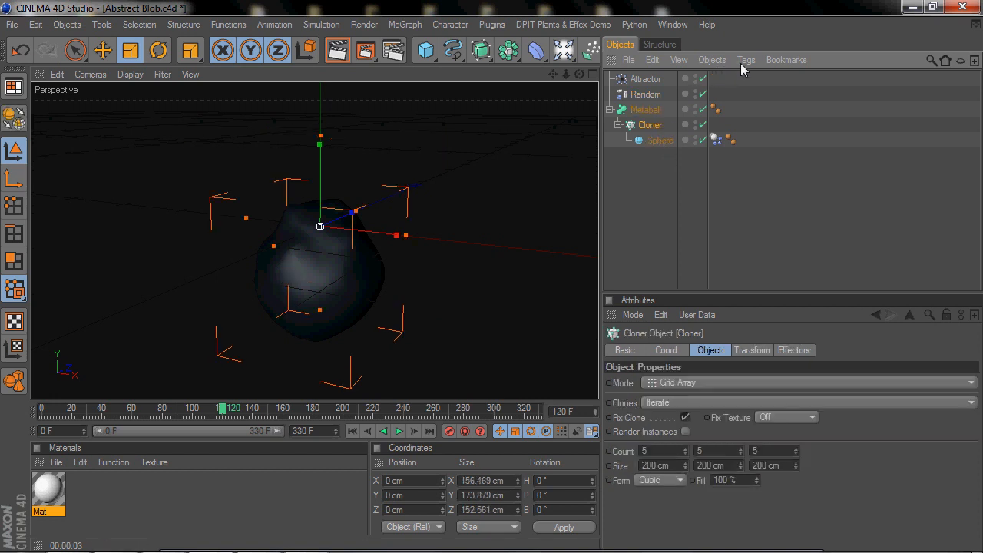
Attach a MoGraph Cache tag to the Cloner and bake the clone animation into it
left_click(747, 58)
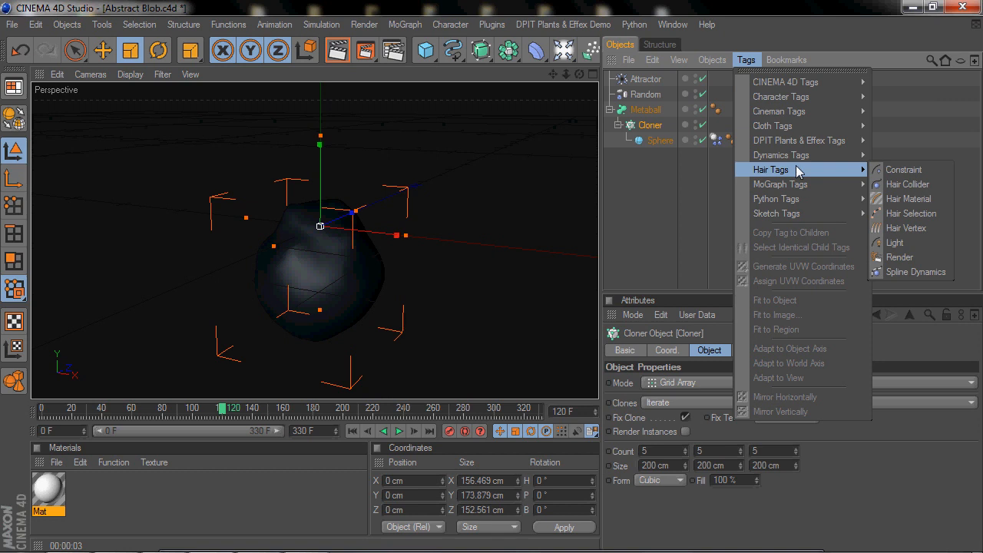
mouse_move(780, 185)
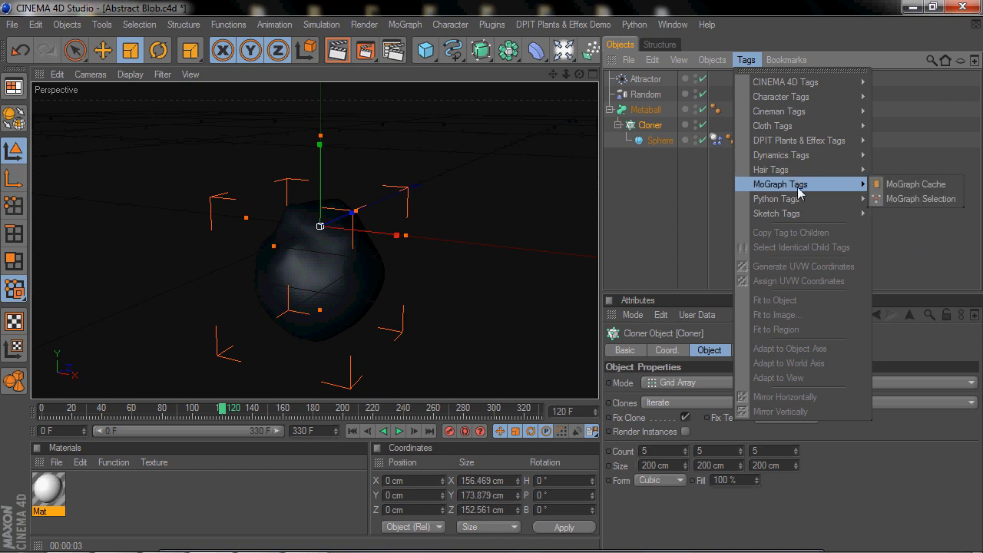
left_click(915, 184)
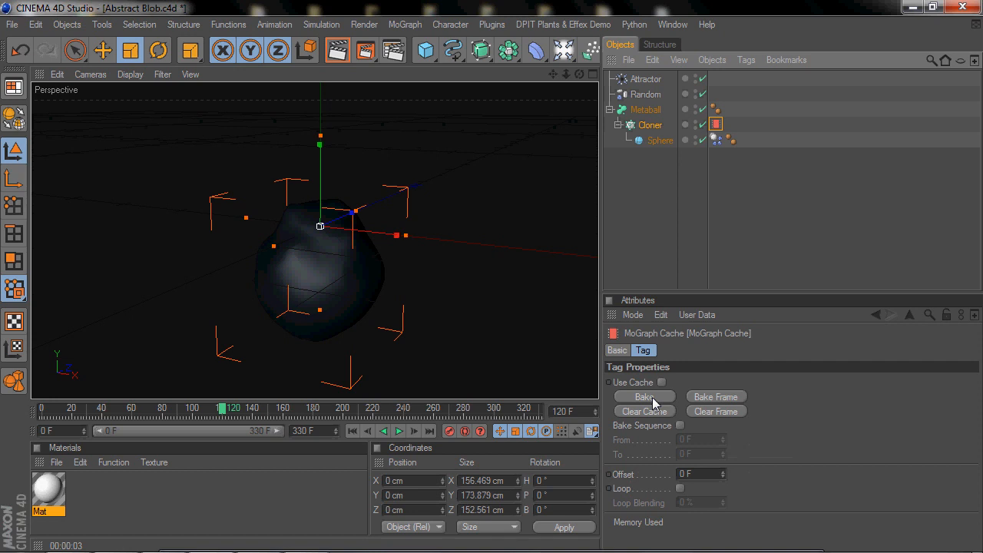
left_click(643, 397)
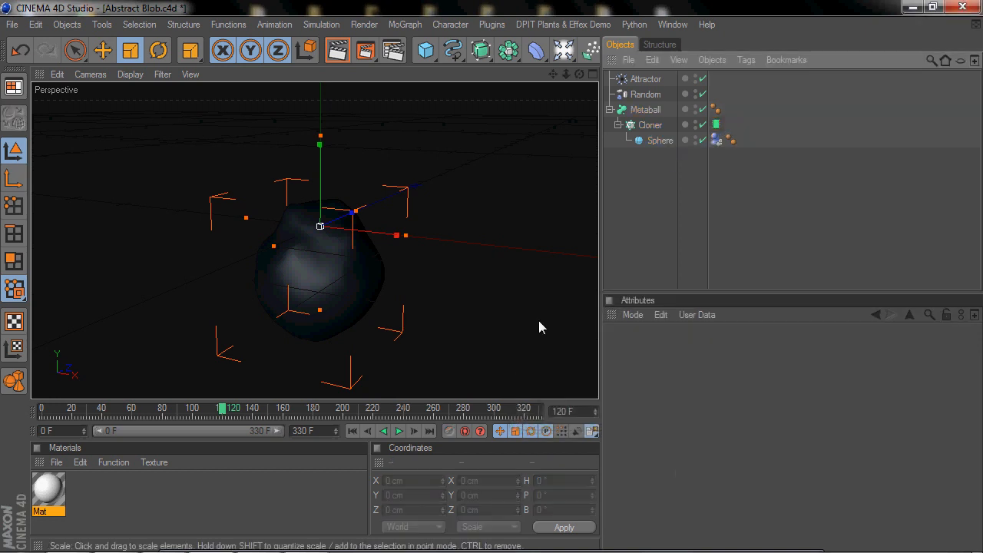
Rewind to frame 0, play the cached collapse of the sphere grid into one blob, then stop playback
left_click(399, 430)
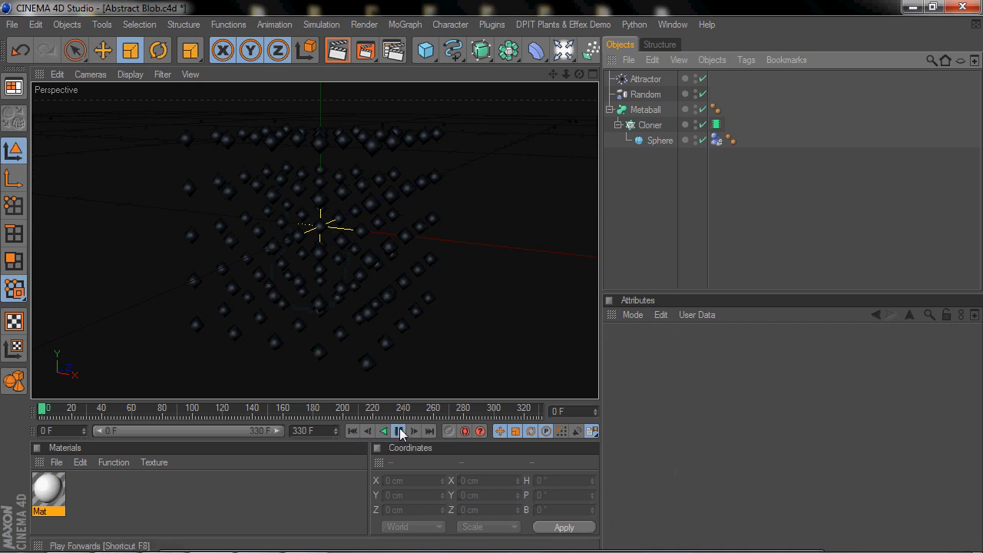
left_click(399, 430)
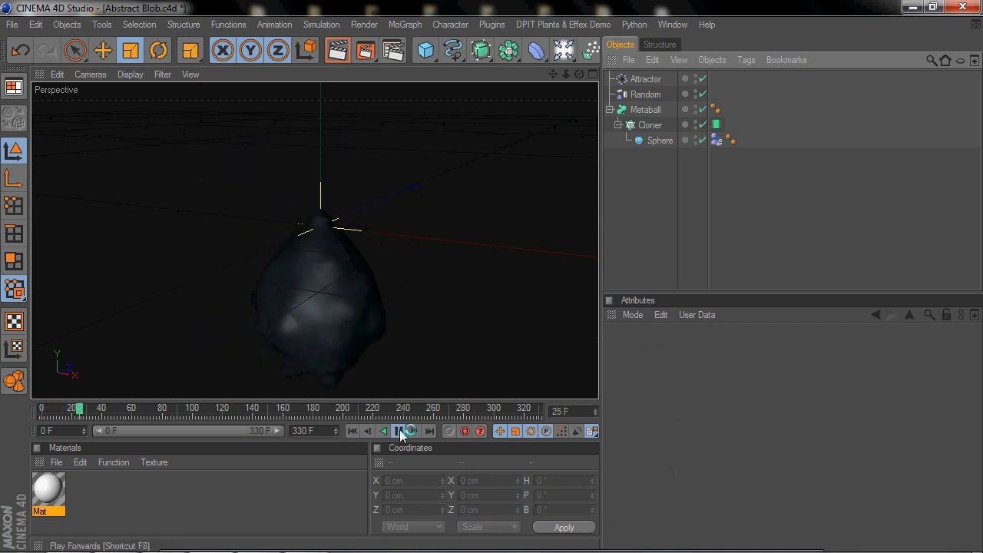
left_click(399, 430)
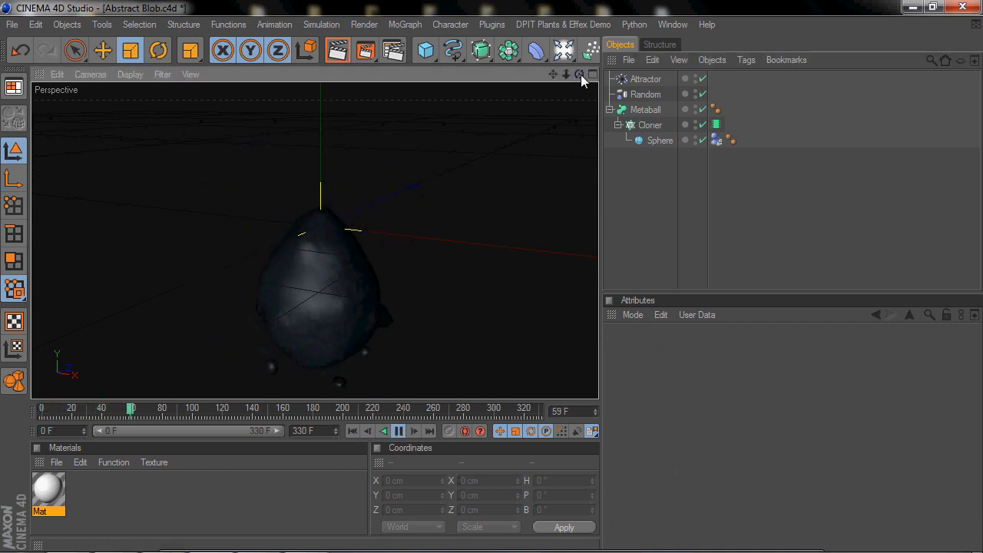
left_click(399, 430)
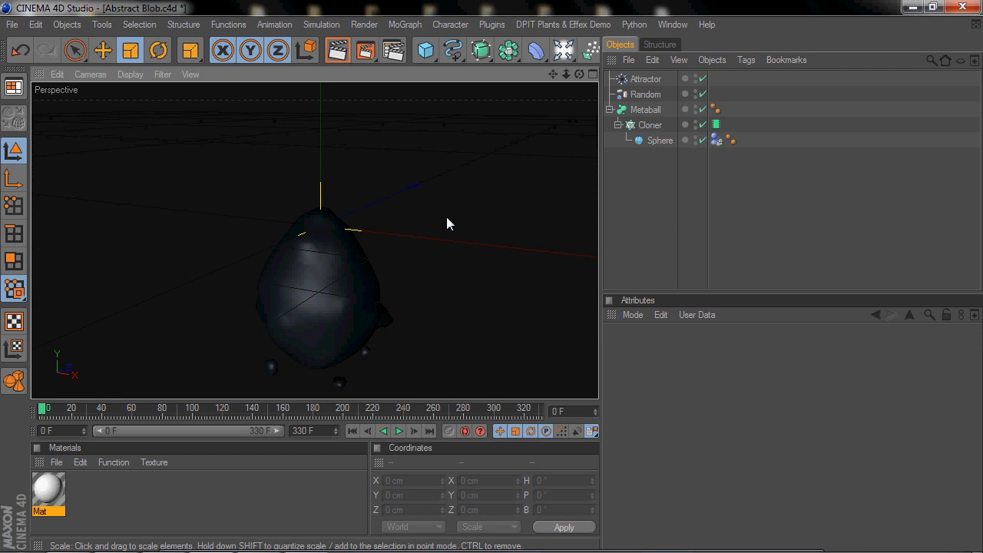
mouse_move(520, 146)
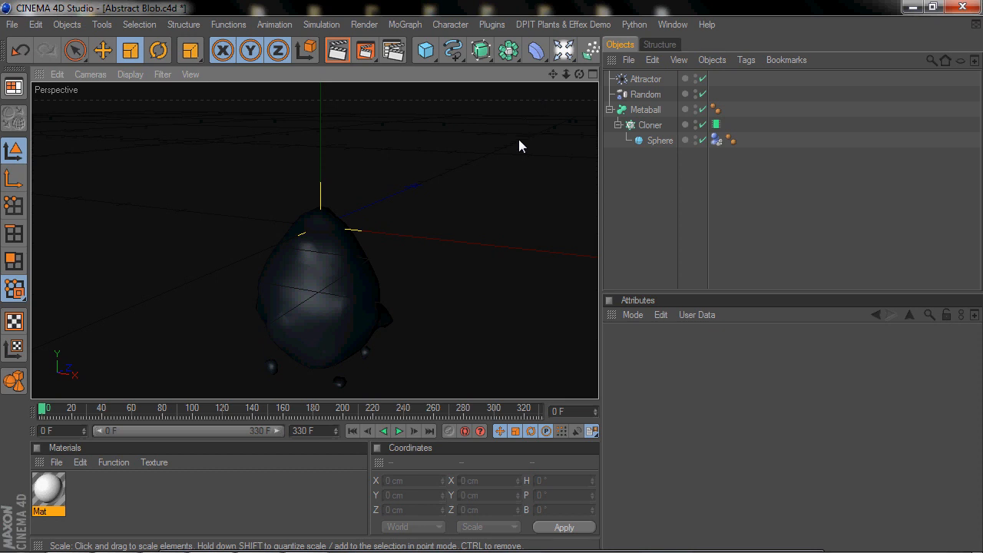
mouse_move(507, 151)
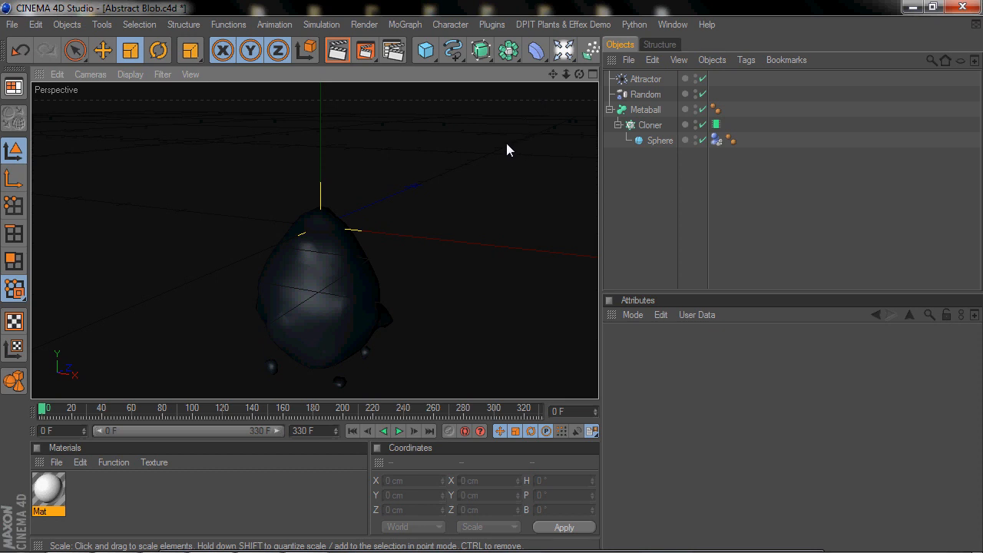
mouse_move(559, 102)
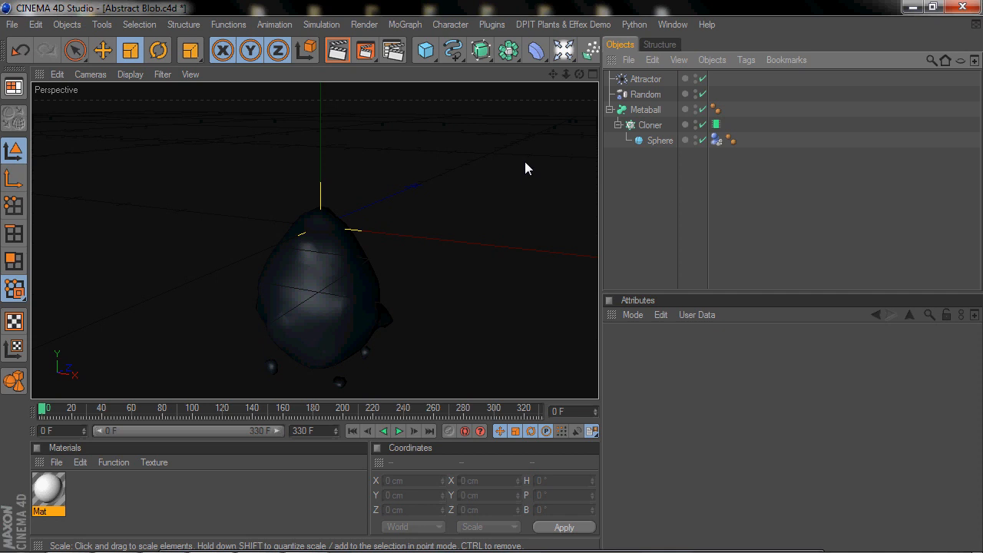
mouse_move(470, 145)
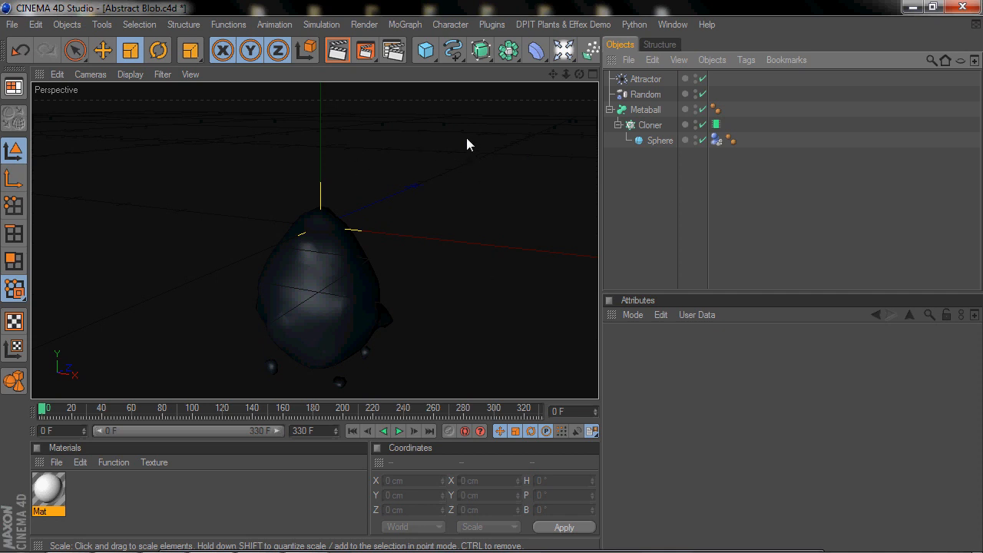
mouse_move(515, 126)
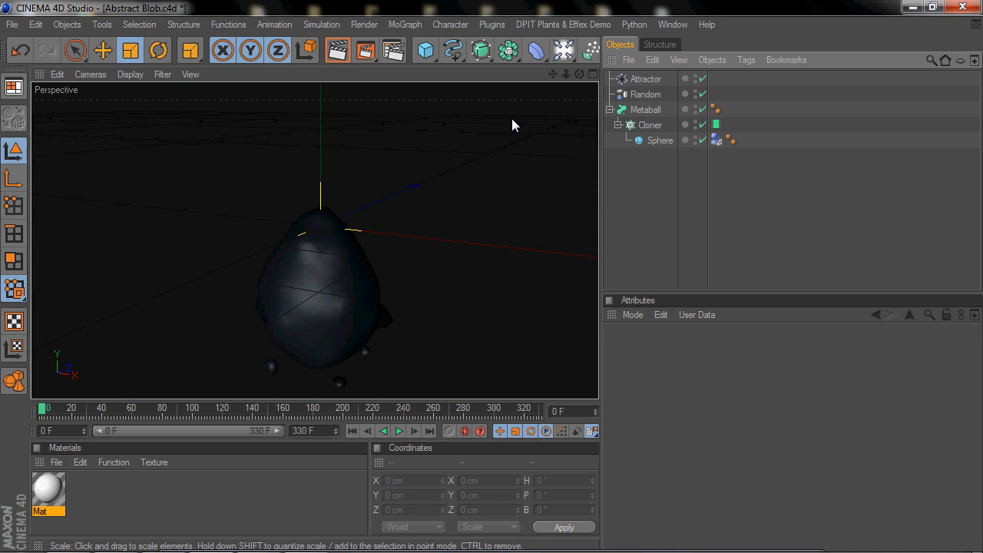
mouse_move(519, 120)
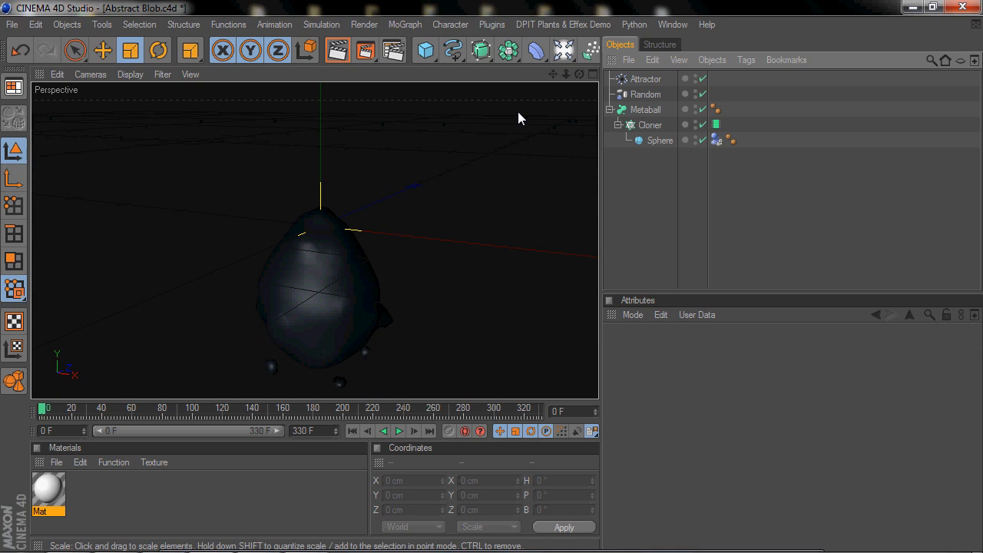
mouse_move(541, 136)
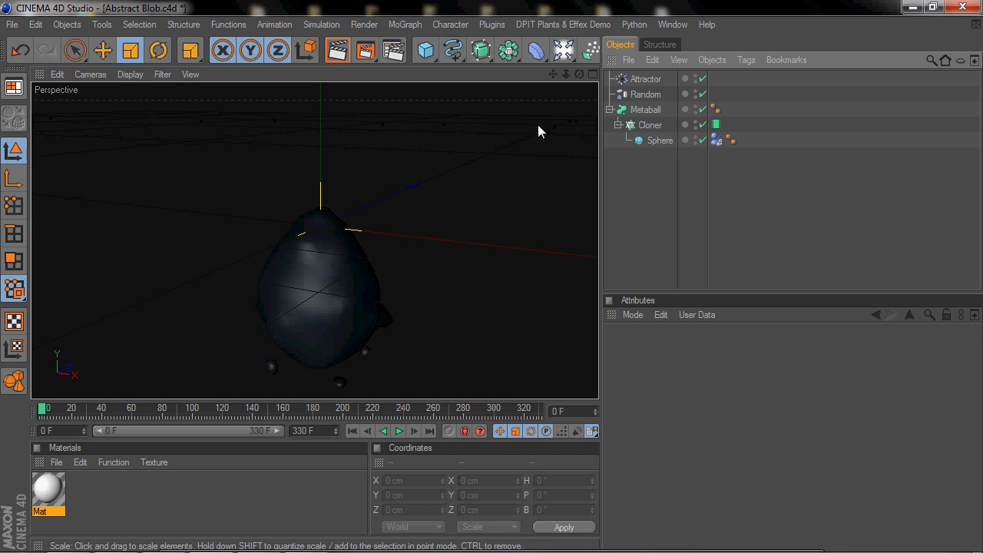
mouse_move(570, 148)
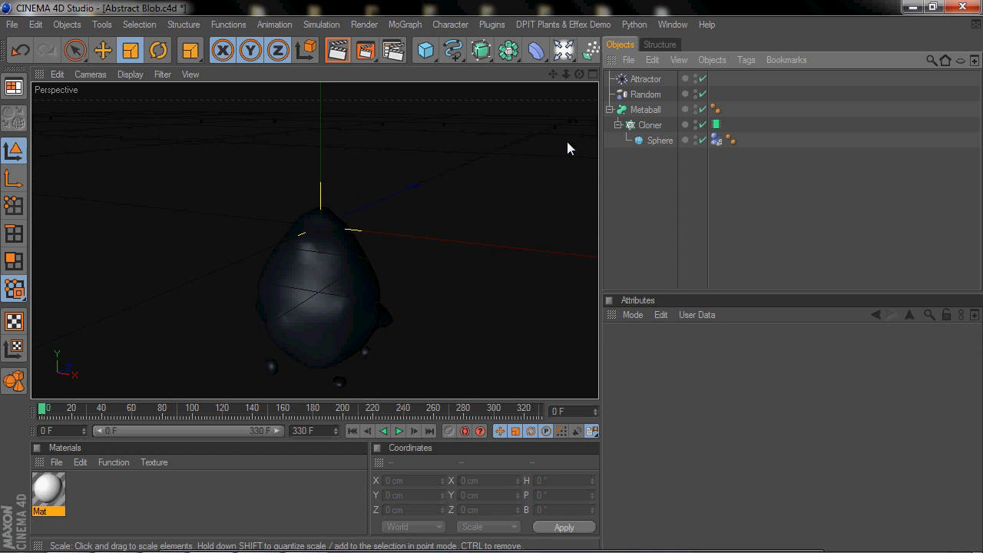
mouse_move(602, 157)
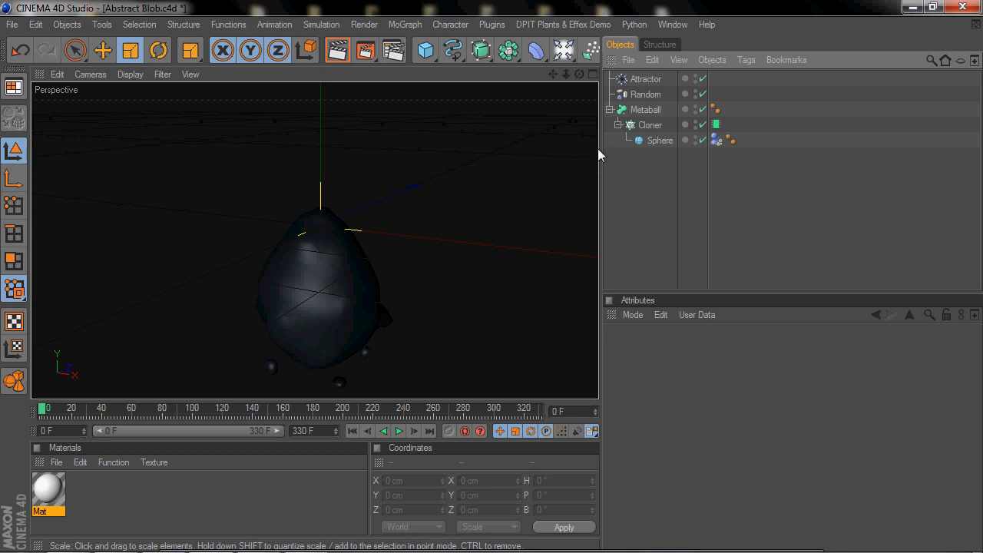